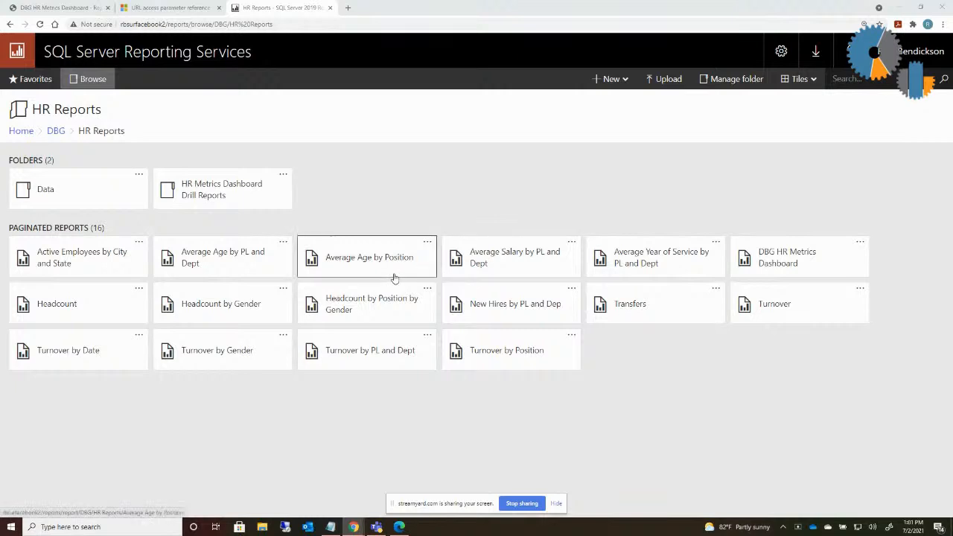
{"action": "mouse_move", "coordinate": [408, 200]}
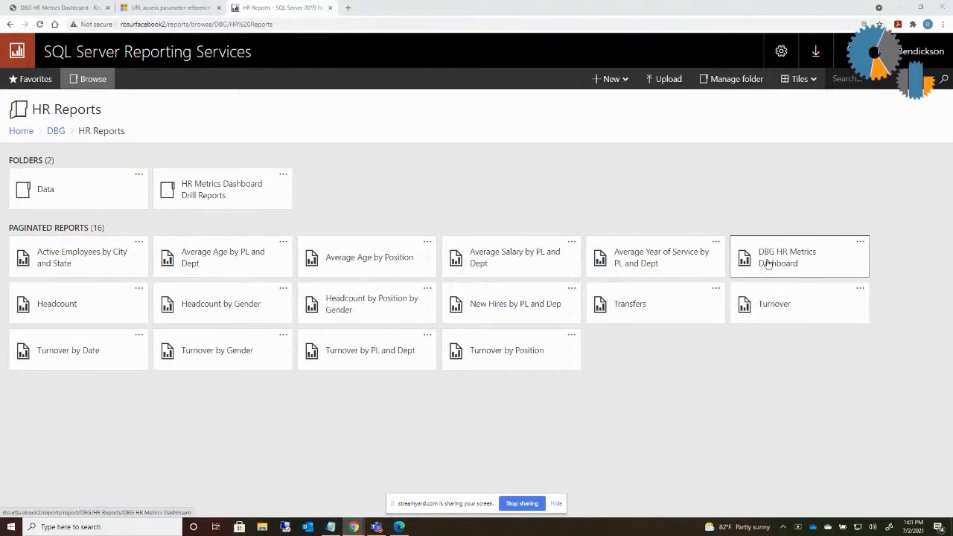
Render the DBG HR Metrics Dashboard report from its tile in the HR Reports folder
{"action": "left_click", "coordinate": [787, 256]}
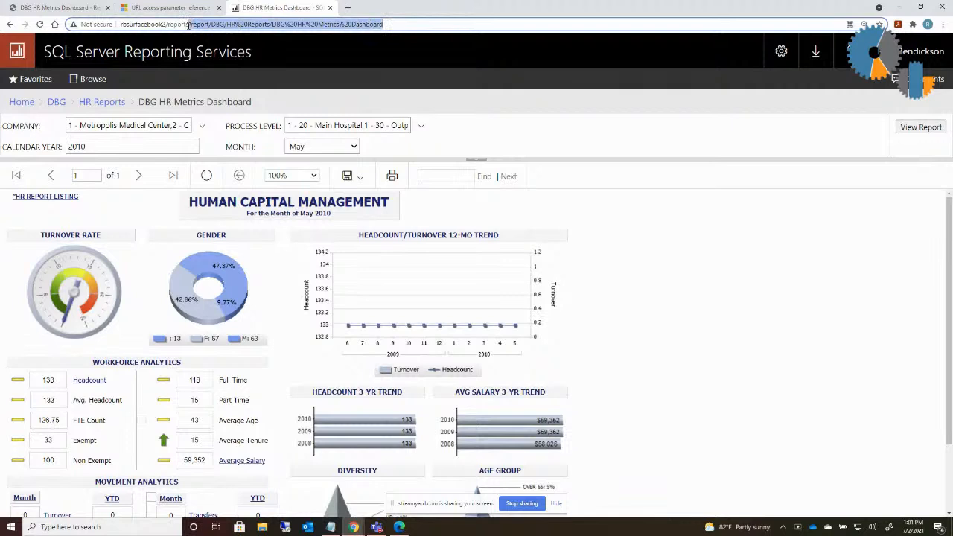
{"action": "right_click", "coordinate": [245, 24]}
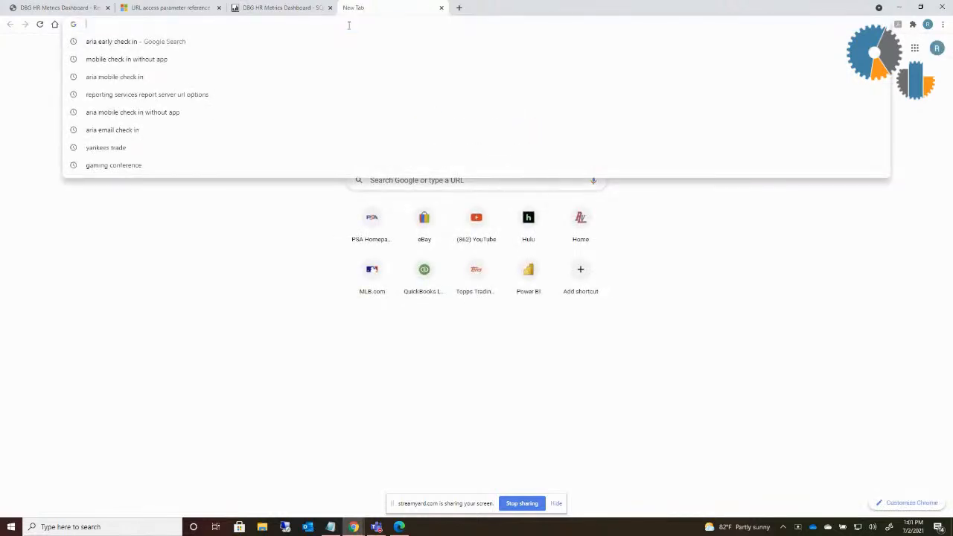
{"action": "type", "text": "http"}
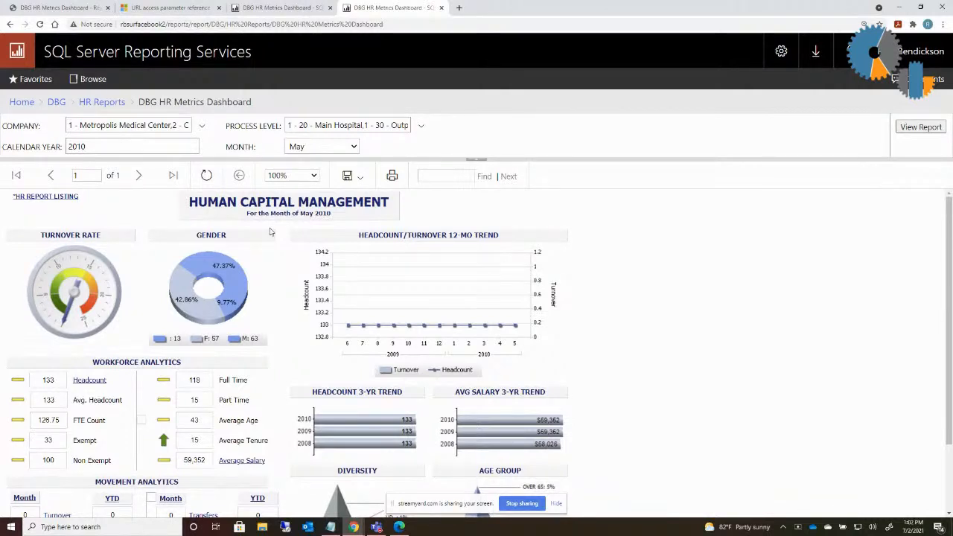
{"action": "mouse_move", "coordinate": [492, 444]}
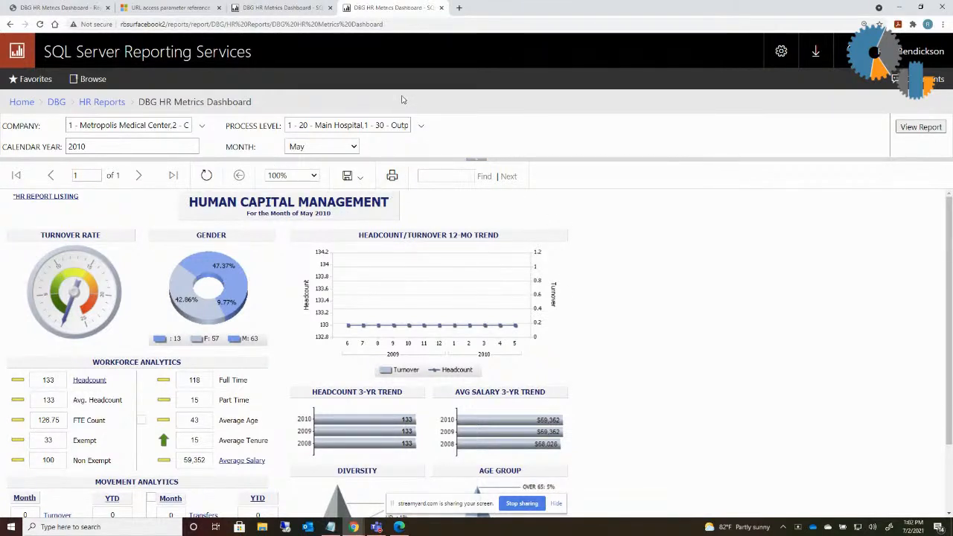
{"action": "mouse_move", "coordinate": [465, 325]}
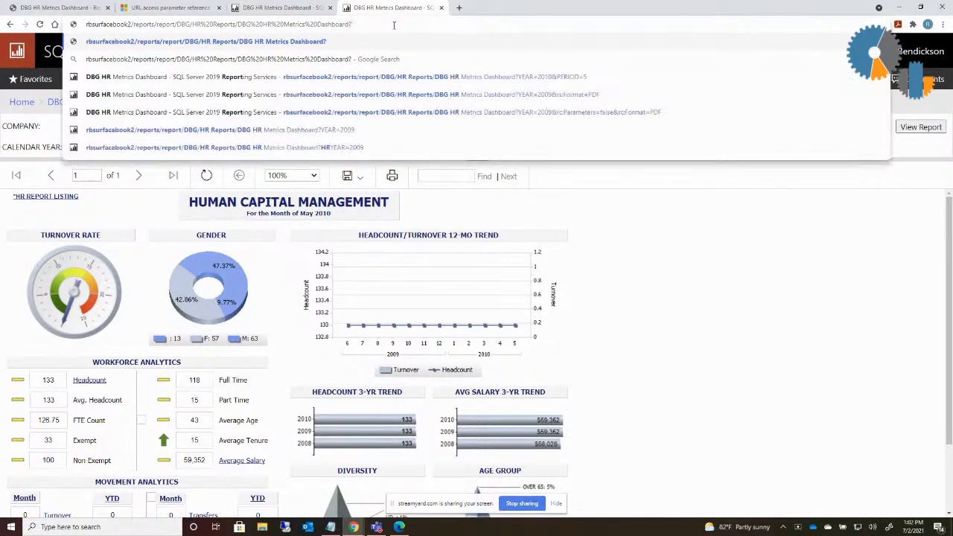
Reload the dashboard for July 2011 by appending ?YEAR=2011&PERIOD=7 to the report URL
{"action": "type", "text": "?YEAR="}
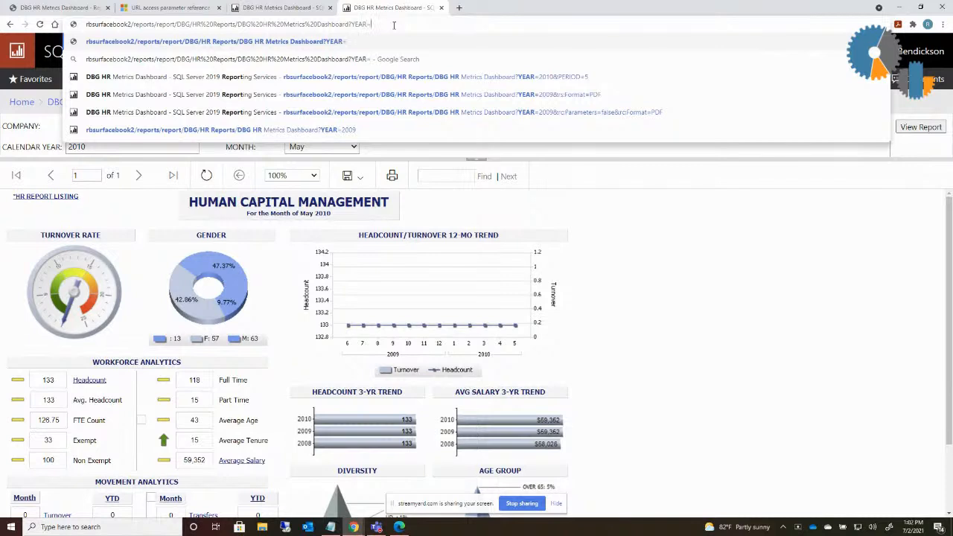
{"action": "type", "text": "2011"}
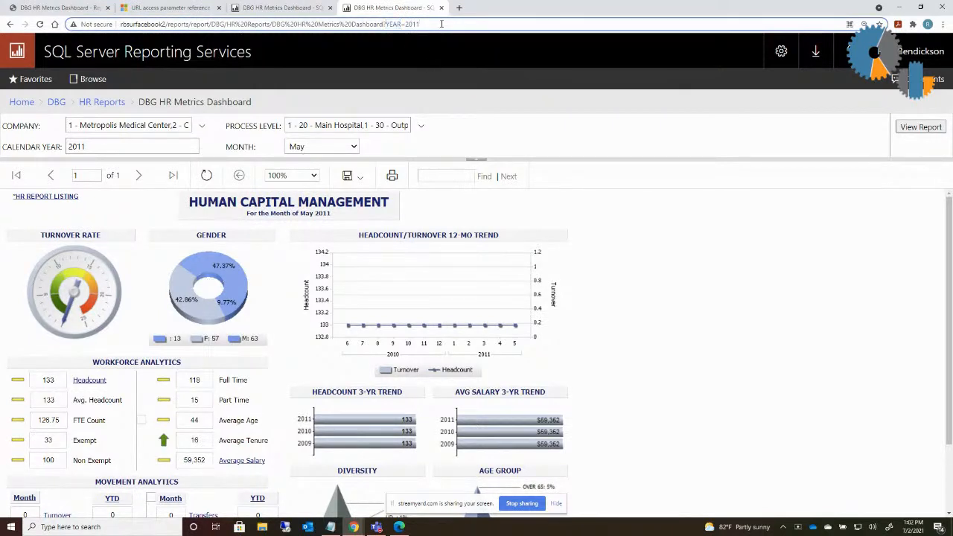
{"action": "type", "text": "&P"}
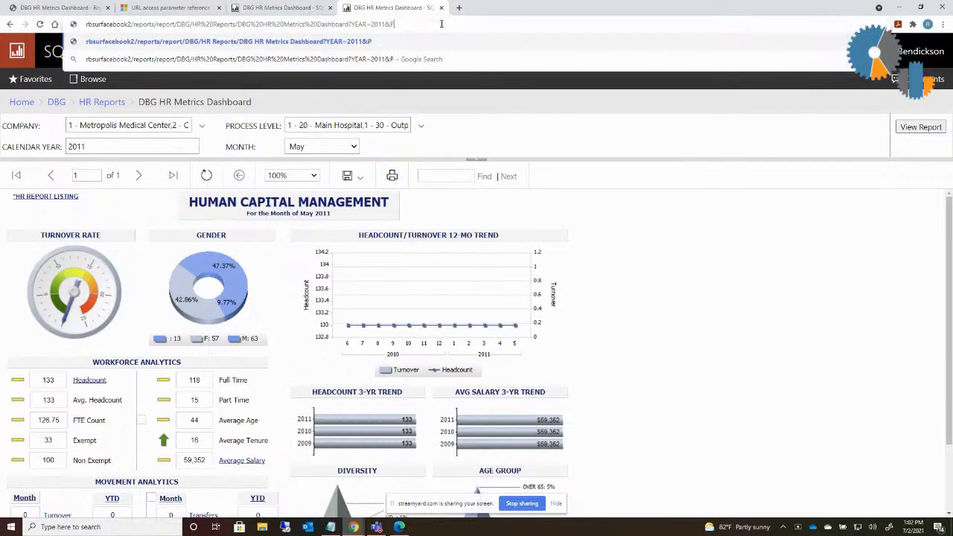
{"action": "type", "text": "ERIOD="}
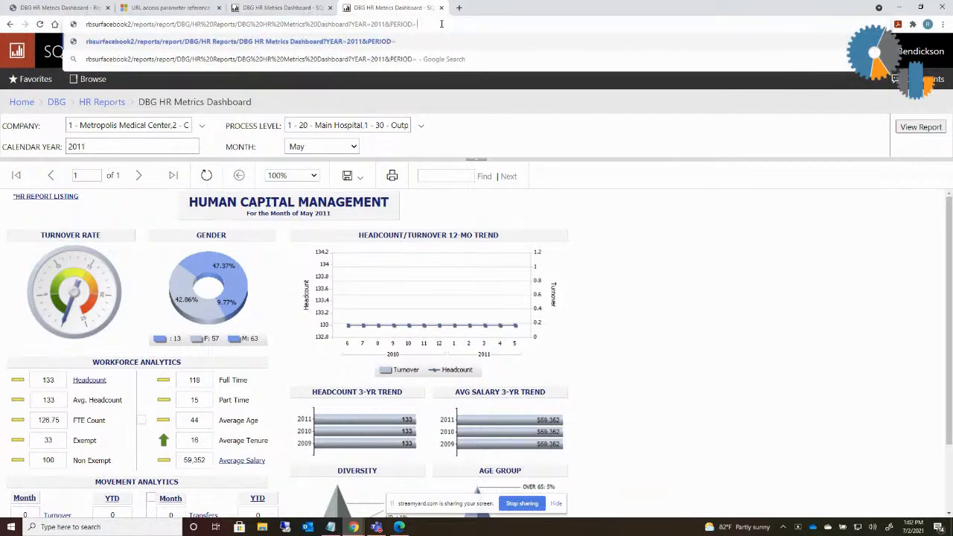
{"action": "type", "text": "7"}
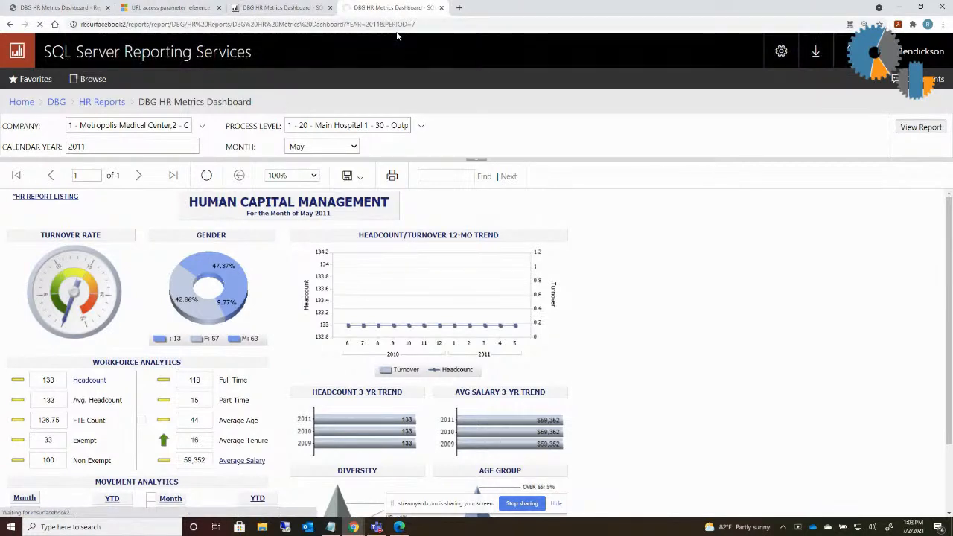
{"action": "left_click", "coordinate": [321, 146]}
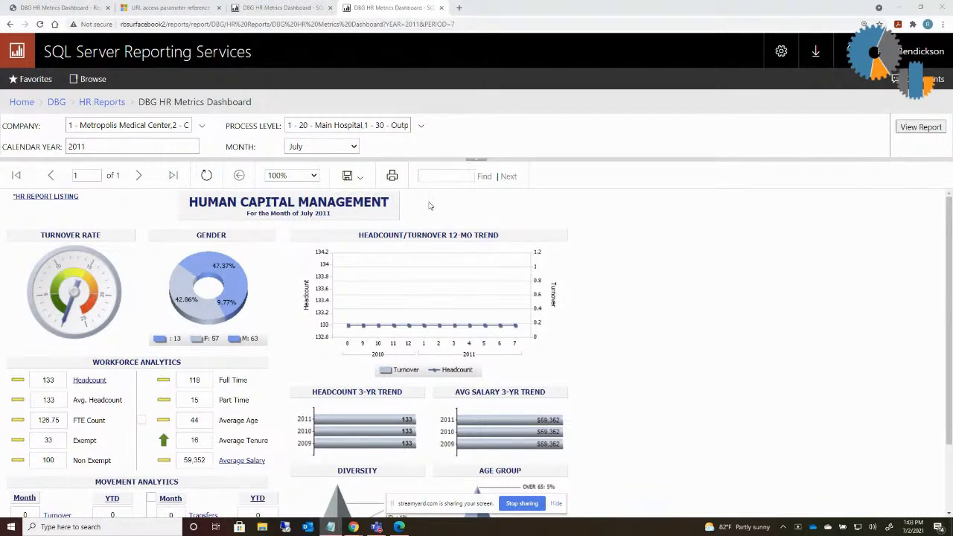
{"action": "mouse_move", "coordinate": [179, 214]}
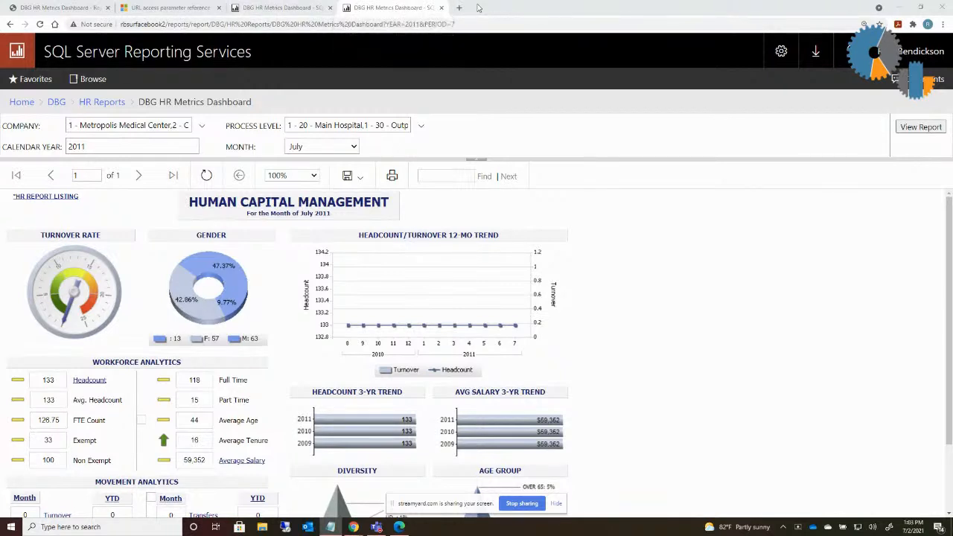
Load the report in a new tab via ReportServer URL ?/DBG HR Reports/DBG HR Metrics Dashboard
{"action": "left_click", "coordinate": [569, 8]}
{"action": "type", "text": "http://rb"}
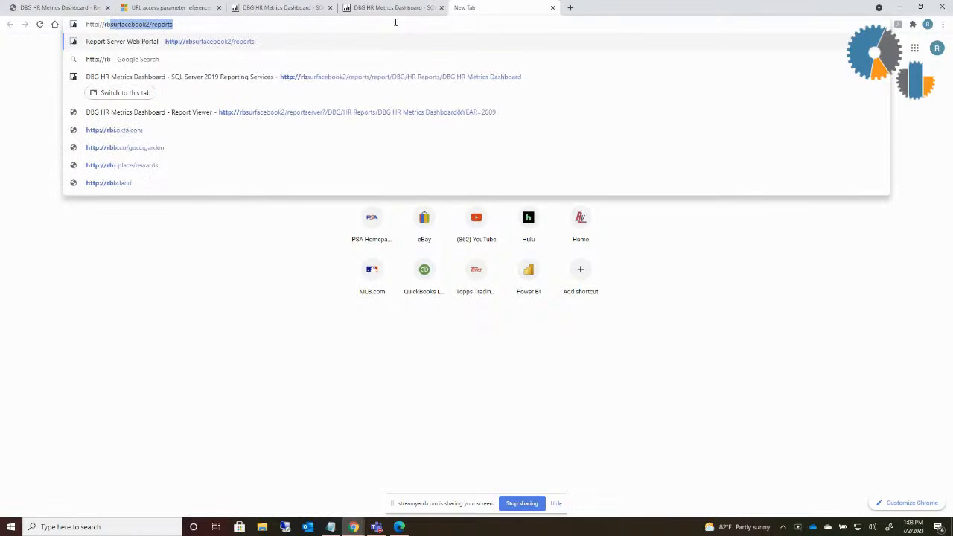
{"action": "mouse_move", "coordinate": [224, 36]}
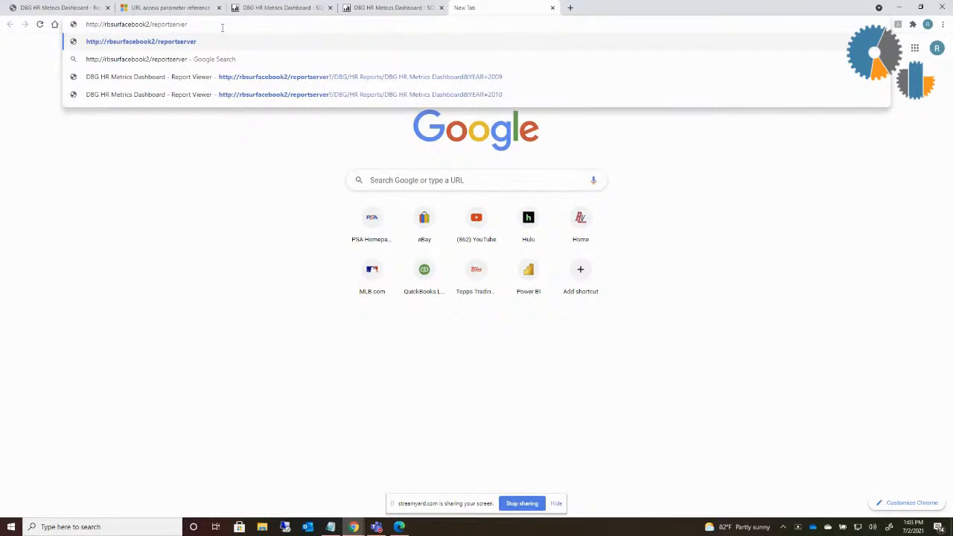
{"action": "type", "text": "?"}
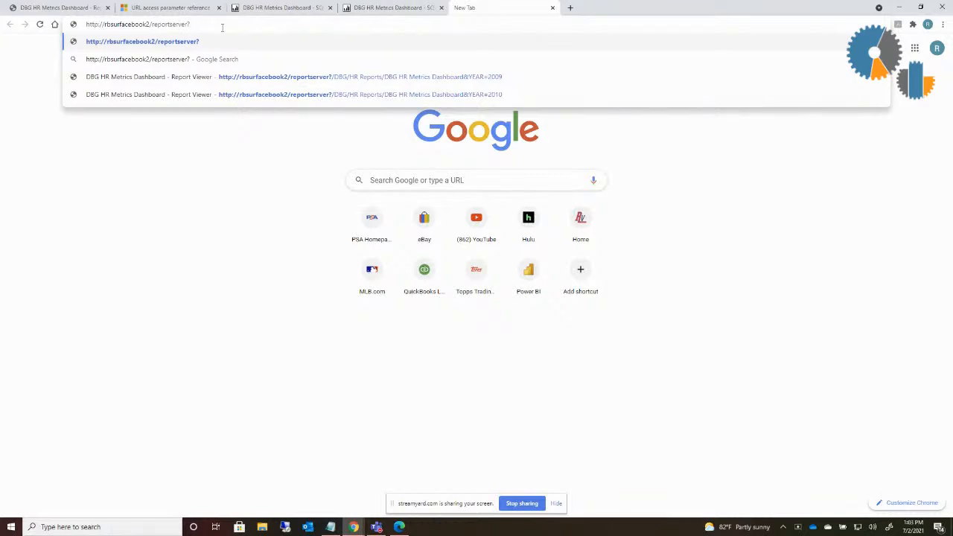
{"action": "type", "text": "/"}
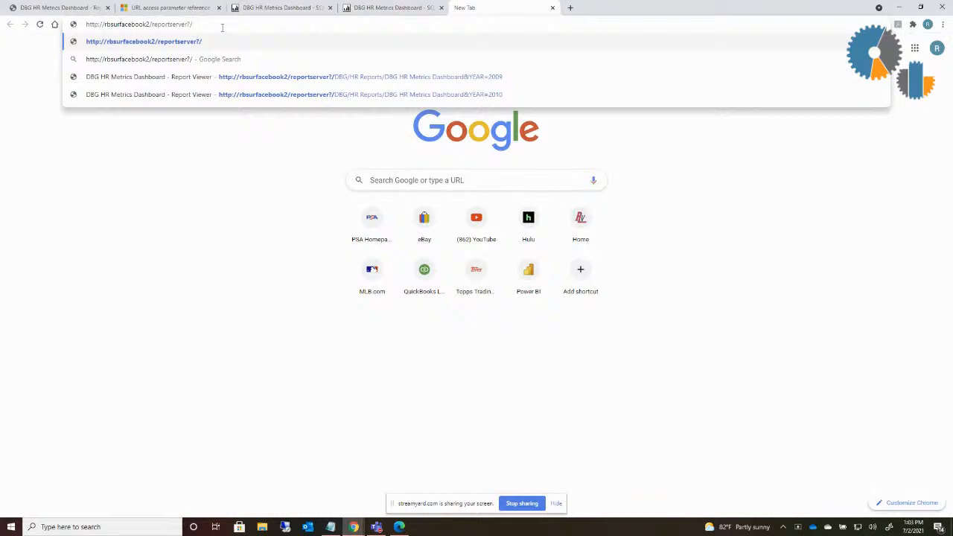
{"action": "type", "text": "DBG"}
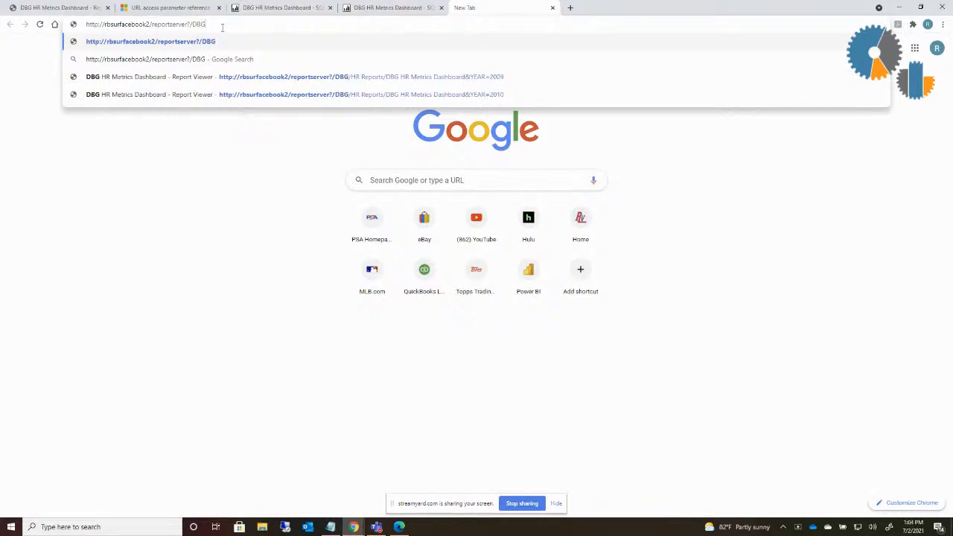
{"action": "type", "text": "/HR"}
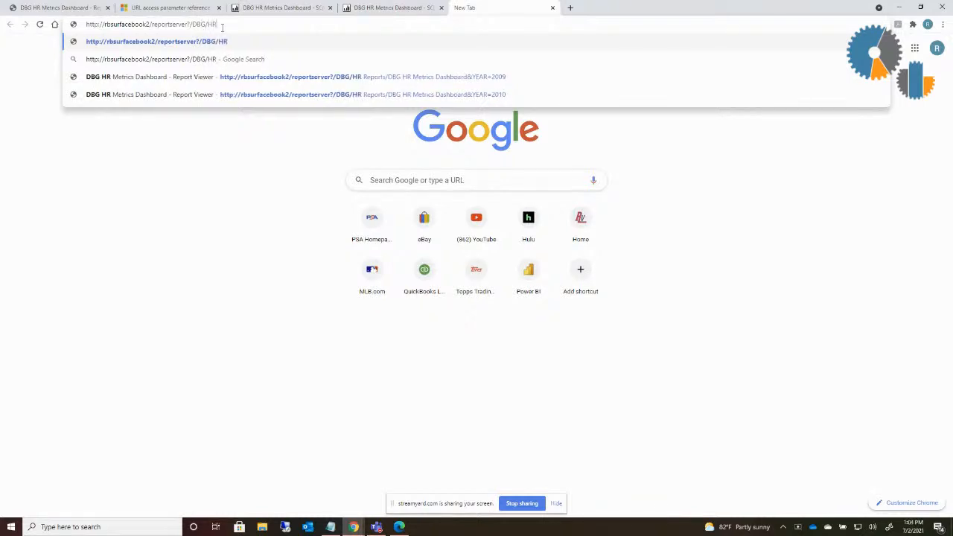
{"action": "type", "text": "%"}
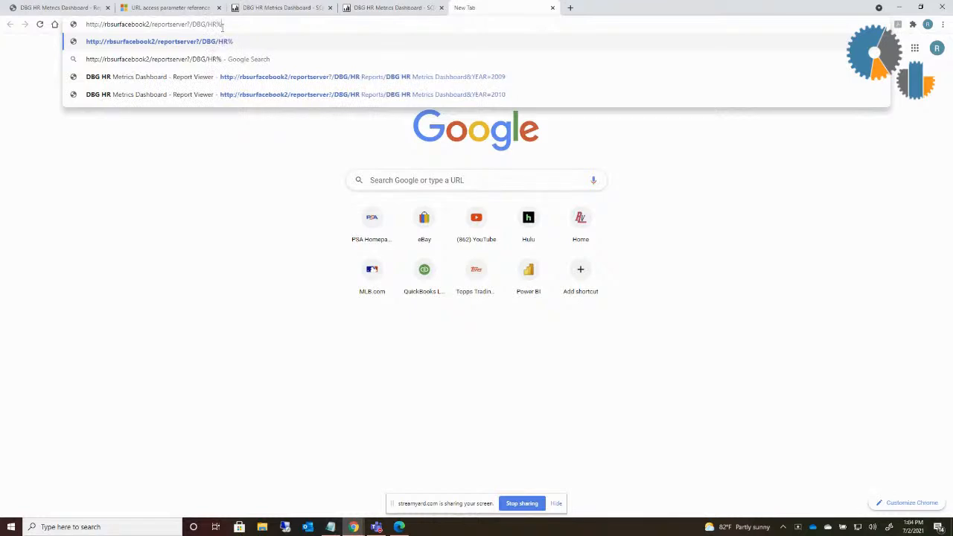
{"action": "type", "text": "20"}
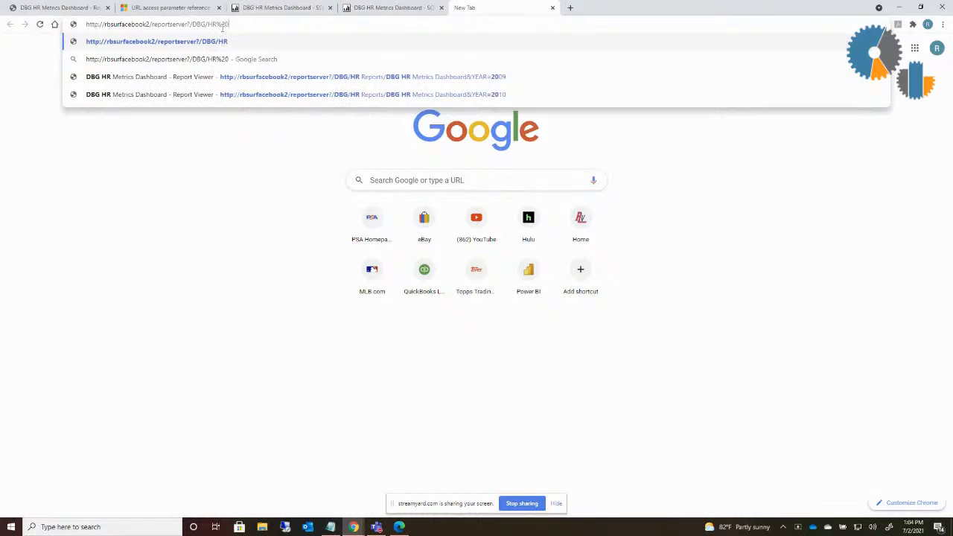
{"action": "type", "text": "R"}
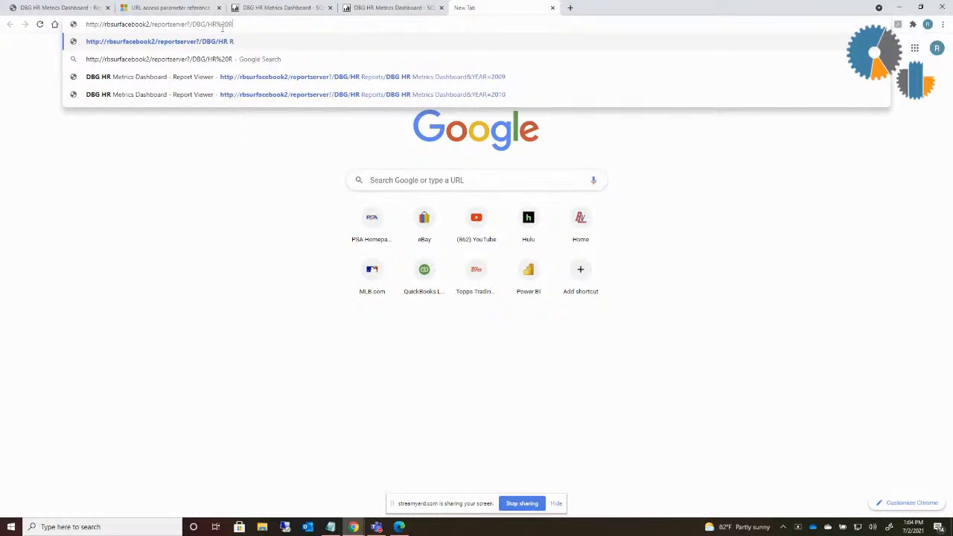
{"action": "type", "text": "eports"}
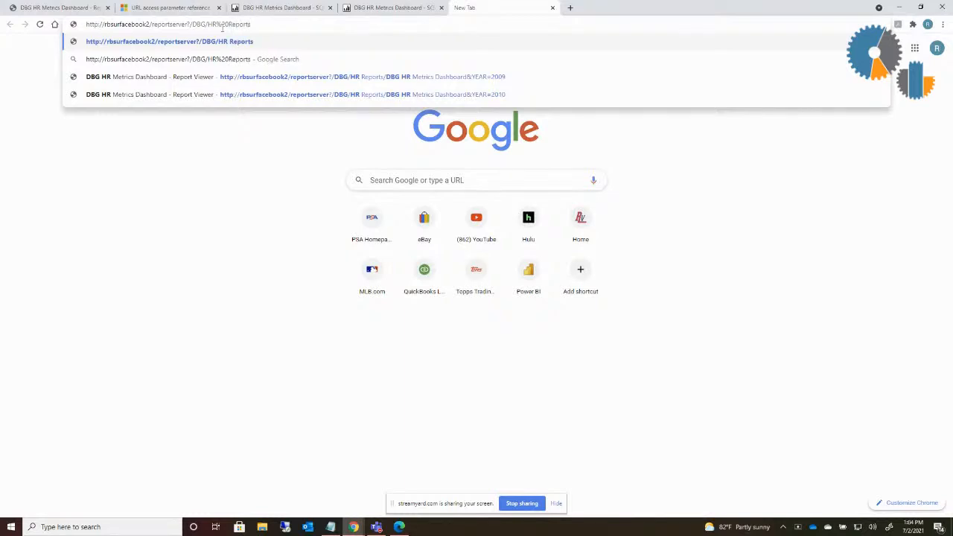
{"action": "type", "text": "/DB"}
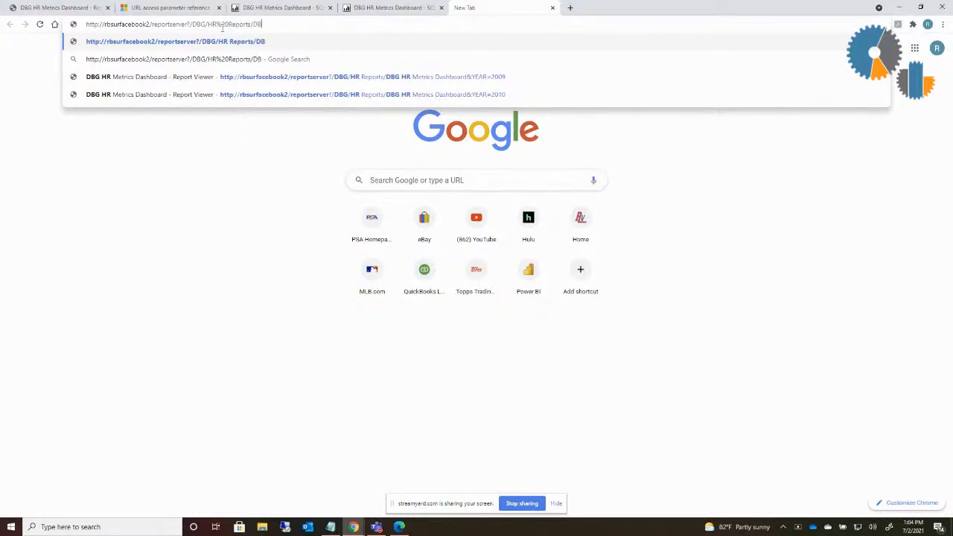
{"action": "type", "text": "G"}
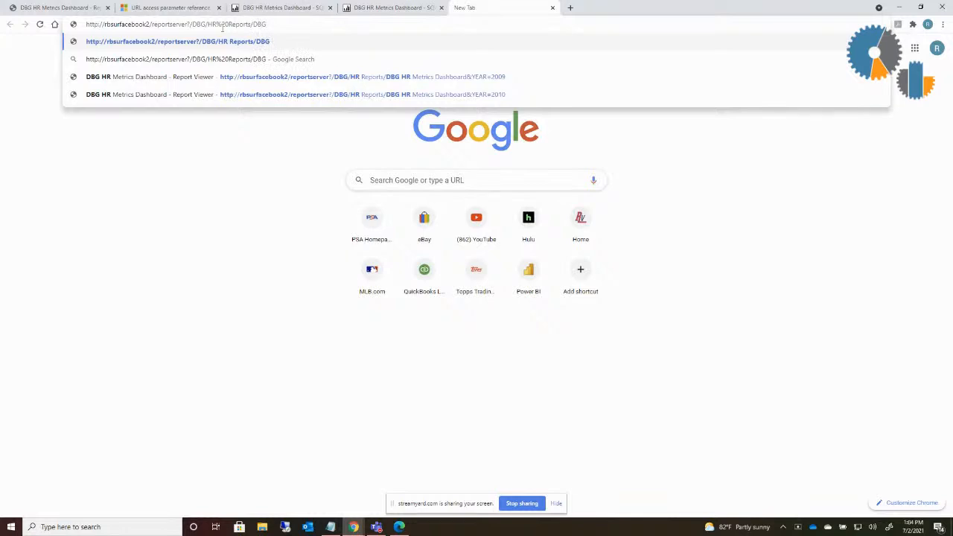
{"action": "type", "text": "%20"}
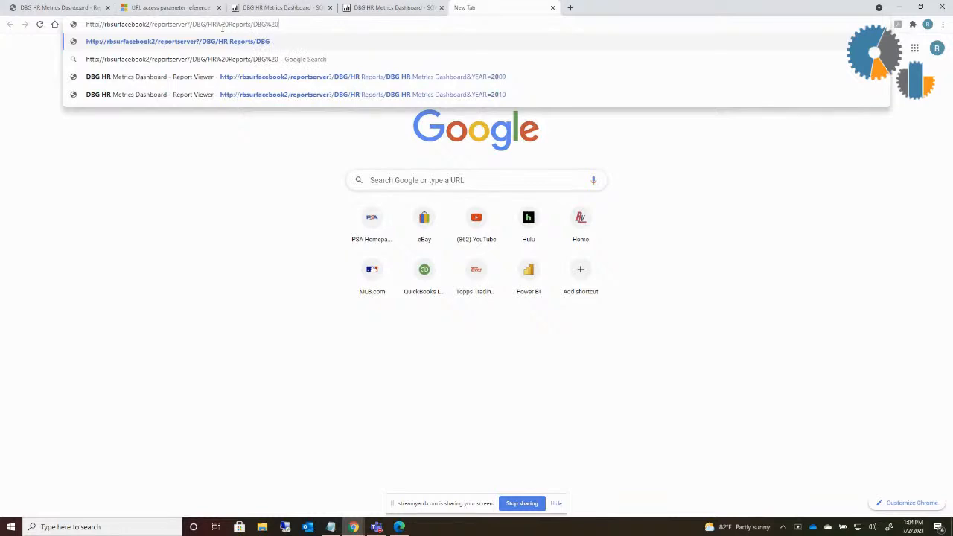
{"action": "type", "text": "HR"}
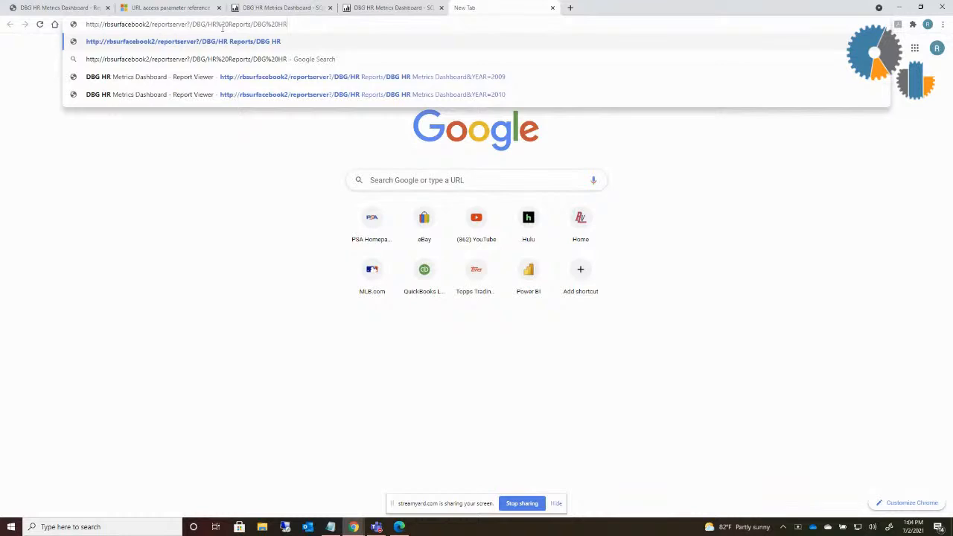
{"action": "type", "text": "%20"}
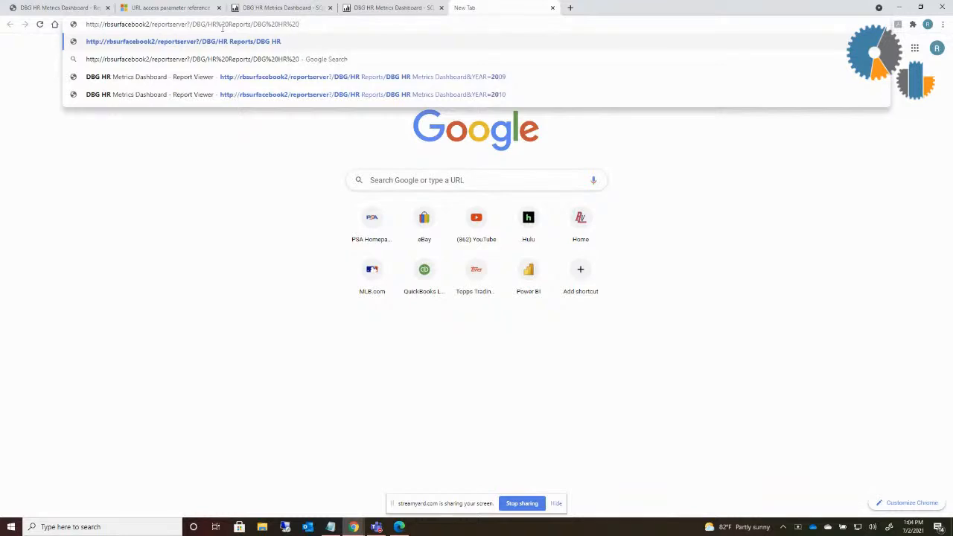
{"action": "type", "text": "D"}
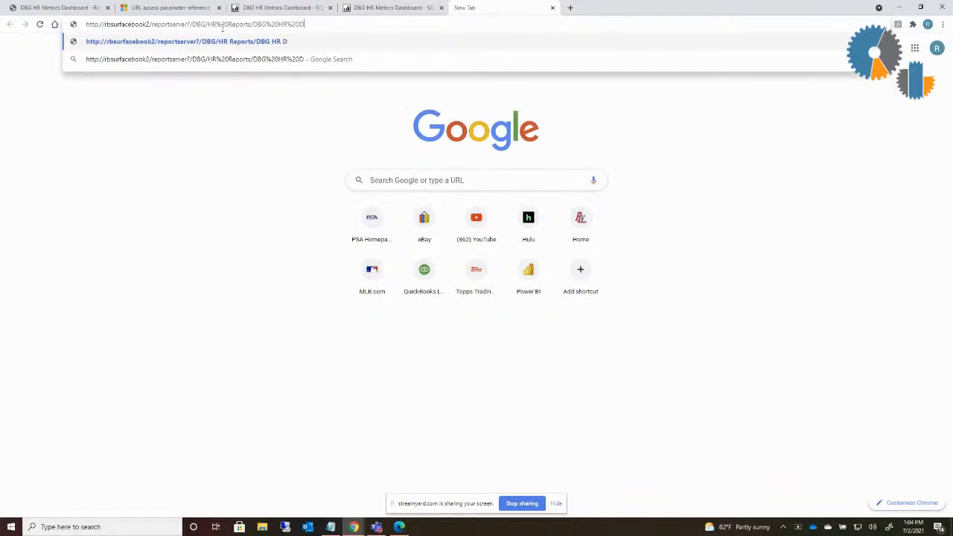
{"action": "type", "text": "Met"}
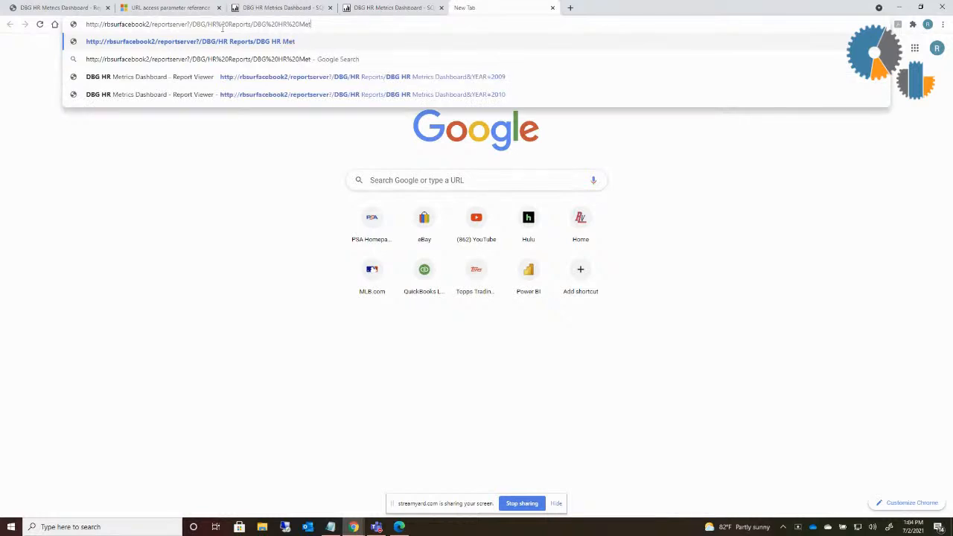
{"action": "type", "text": "rics"}
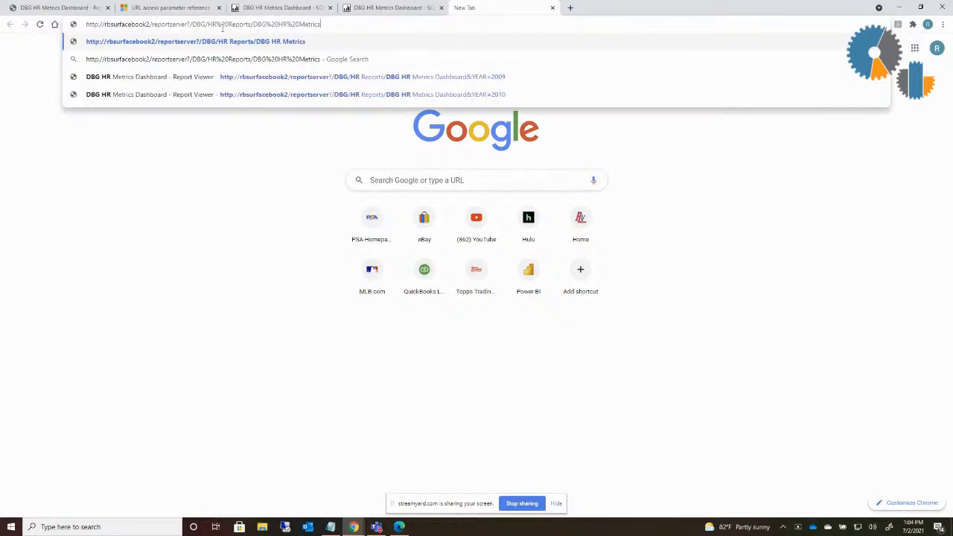
{"action": "type", "text": "%20"}
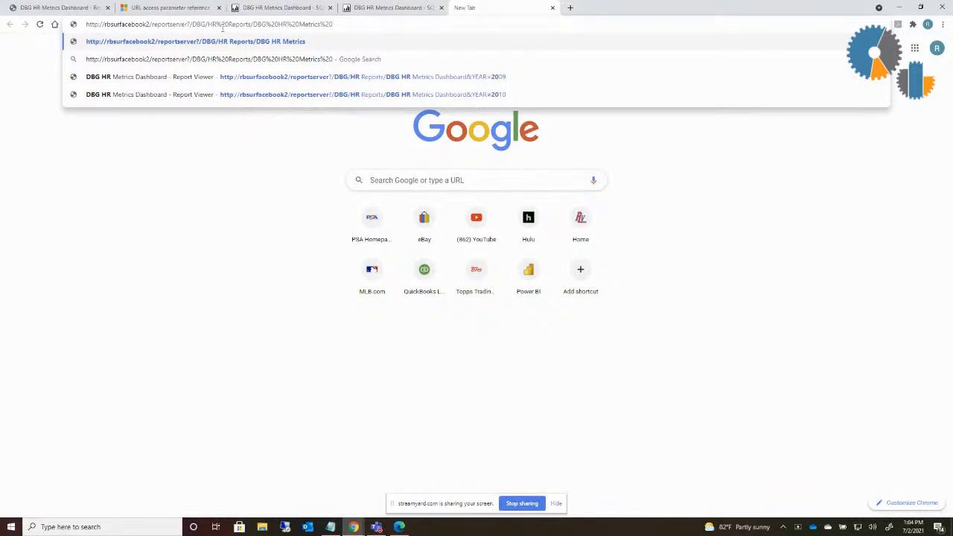
{"action": "type", "text": "Dashboard"}
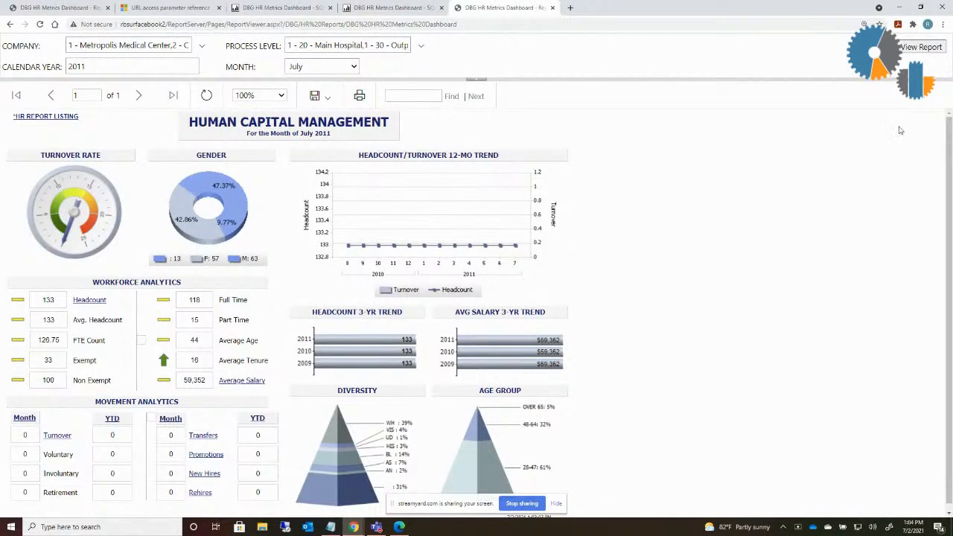
{"action": "mouse_move", "coordinate": [668, 473]}
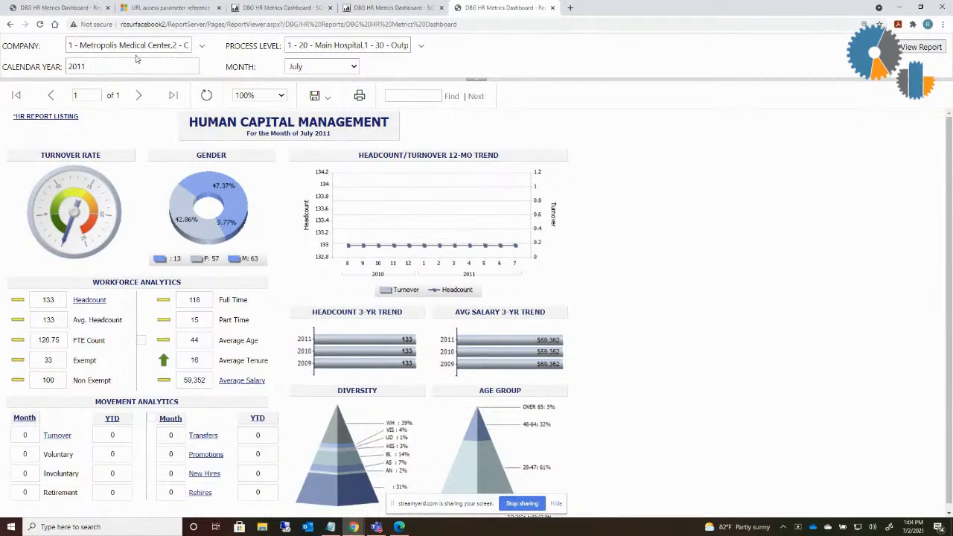
{"action": "mouse_move", "coordinate": [462, 42]}
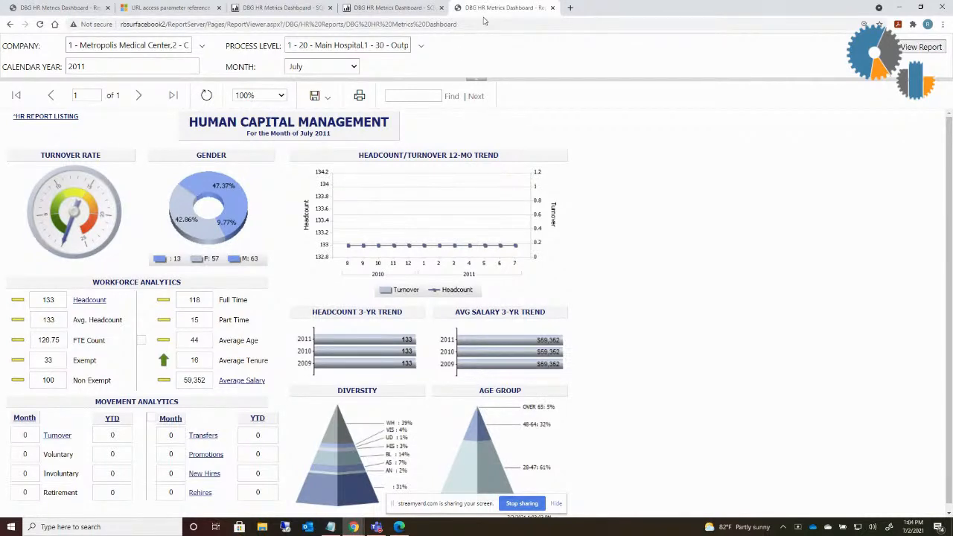
{"action": "left_click", "coordinate": [476, 23]}
{"action": "type", "text": "&"}
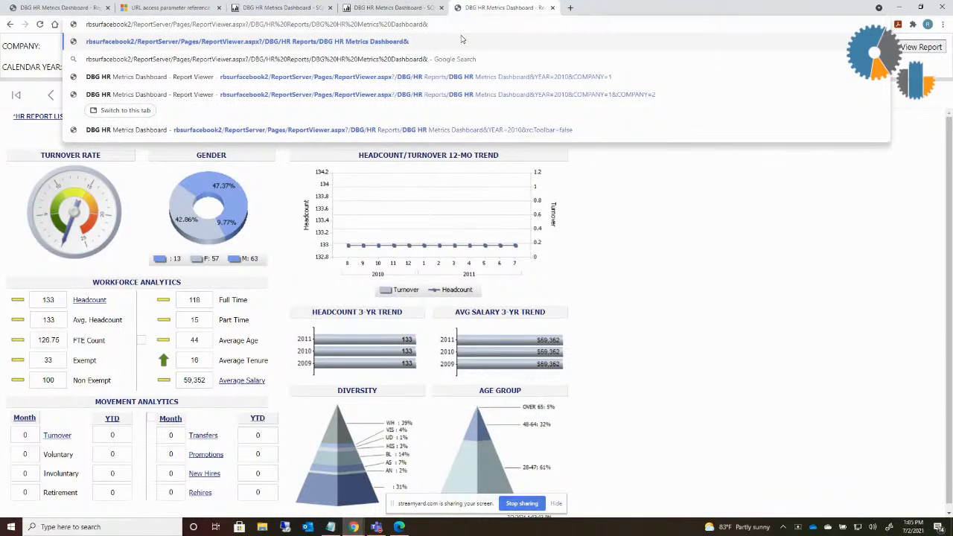
Rerun the dashboard with &COMPANY=1 added to the URL, giving headcount 92
{"action": "type", "text": "CO"}
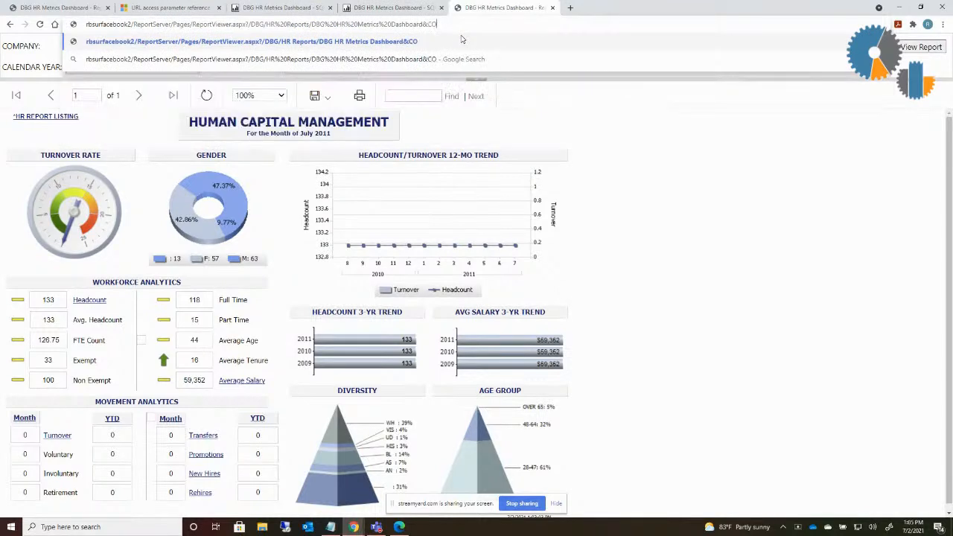
{"action": "type", "text": "&COMPANY=1"}
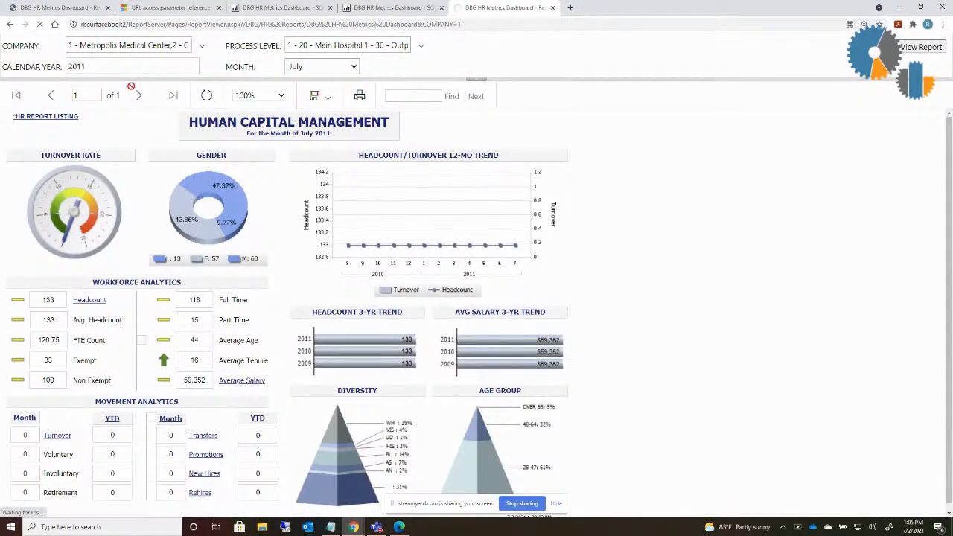
{"action": "left_click", "coordinate": [922, 46]}
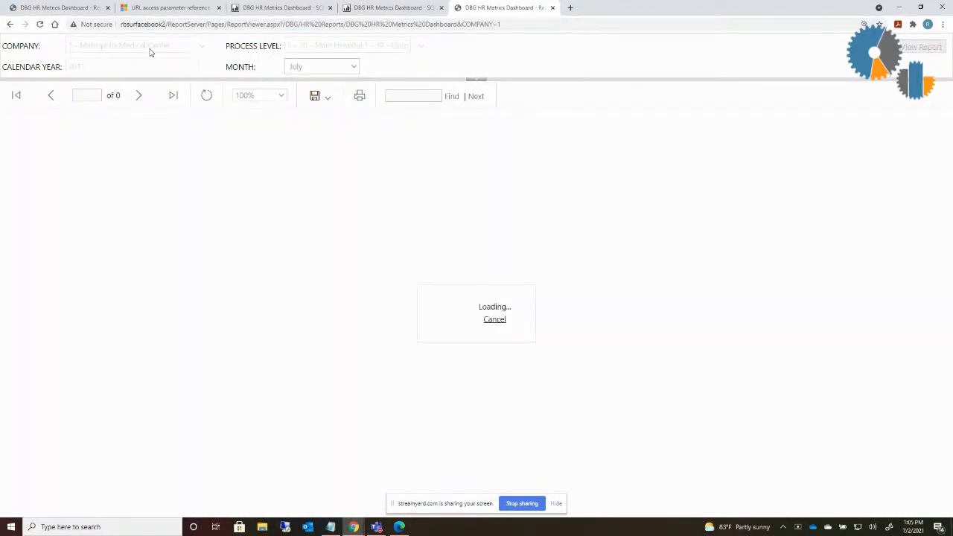
{"action": "left_click", "coordinate": [201, 45]}
{"action": "type", "text": "&COMPANY"}
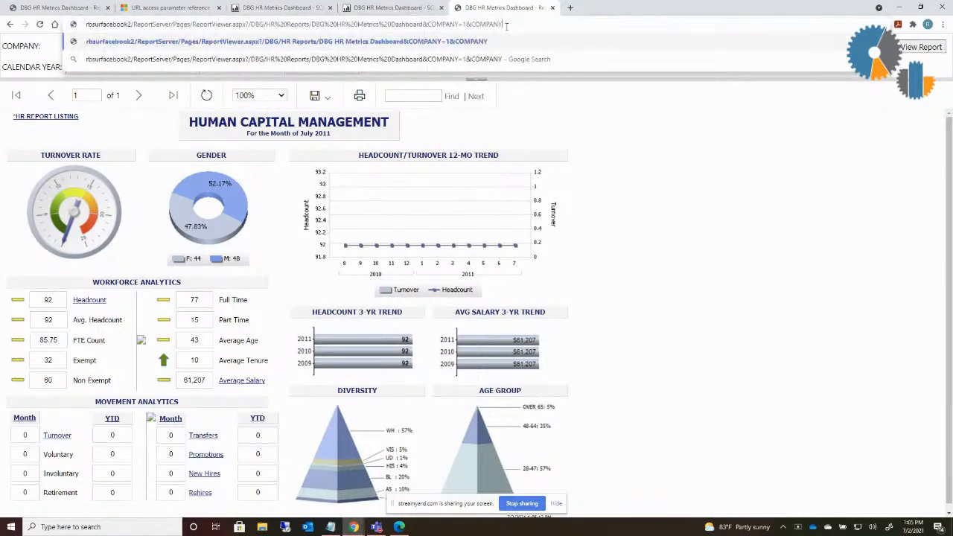
Extend the COMPANY parameter with a second company so headcount returns to 133
{"action": "type", "text": "-2"}
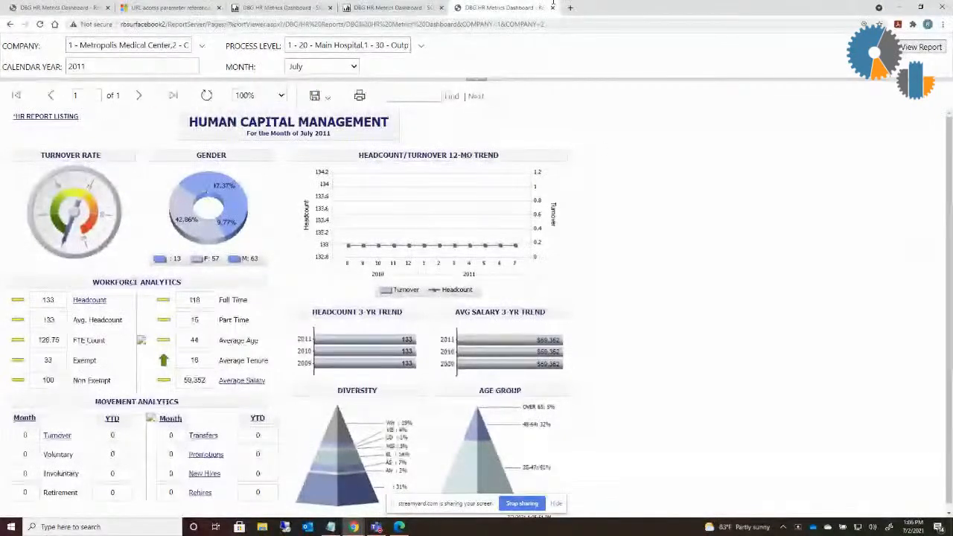
{"action": "mouse_move", "coordinate": [177, 179]}
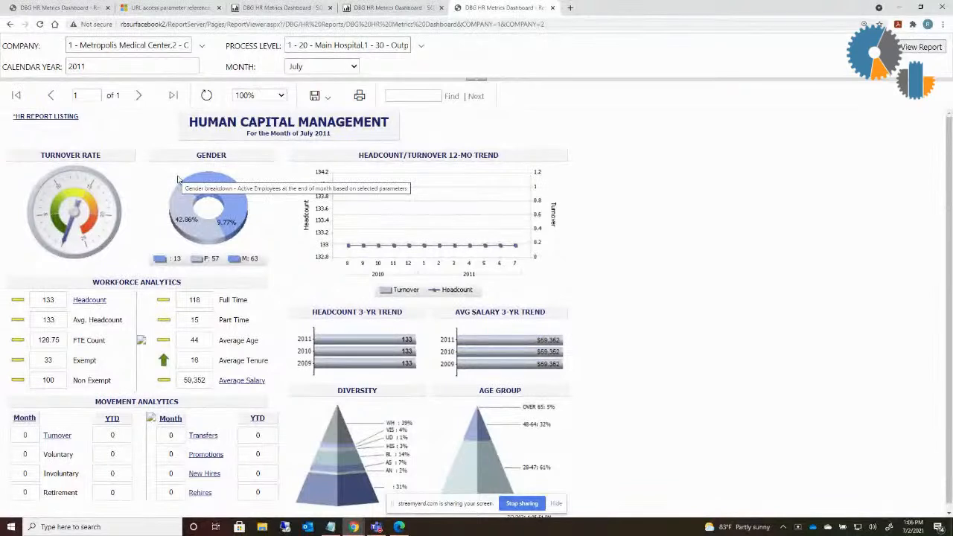
{"action": "mouse_move", "coordinate": [572, 52]}
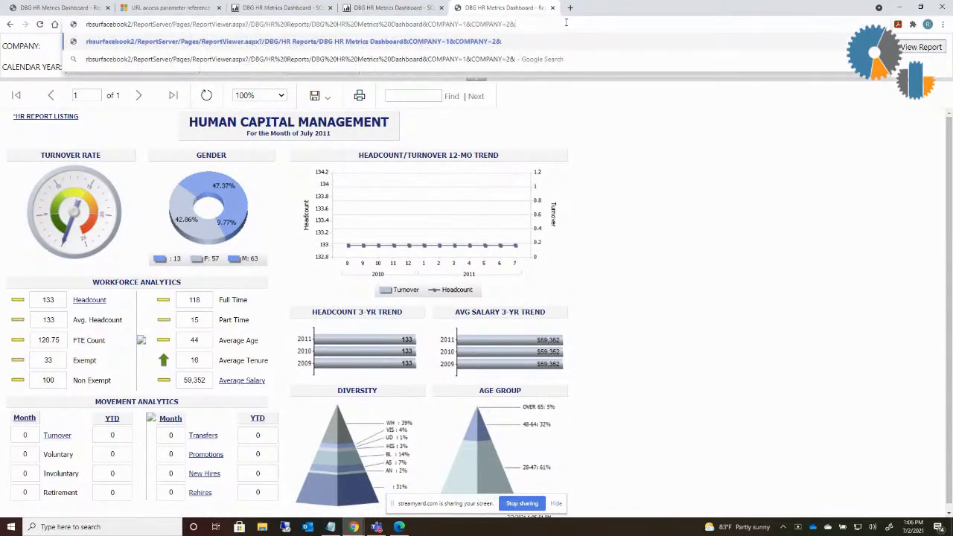
{"action": "type", "text": "&rc:"}
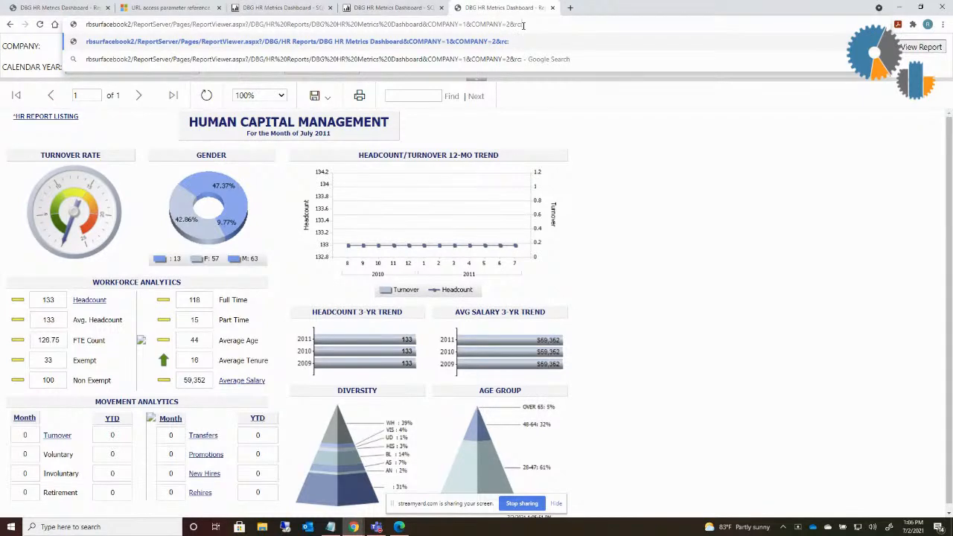
{"action": "type", "text": "Toolbar=false"}
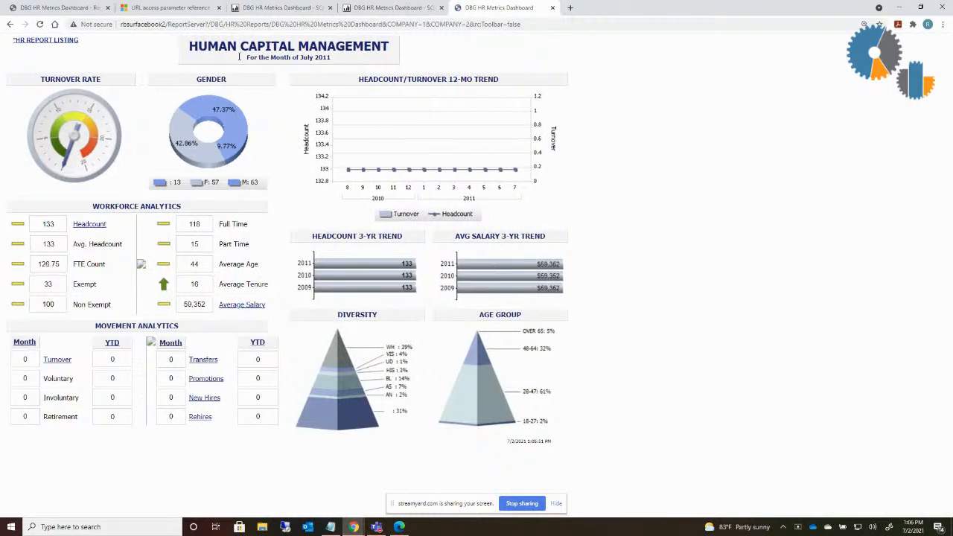
{"action": "mouse_move", "coordinate": [831, 259]}
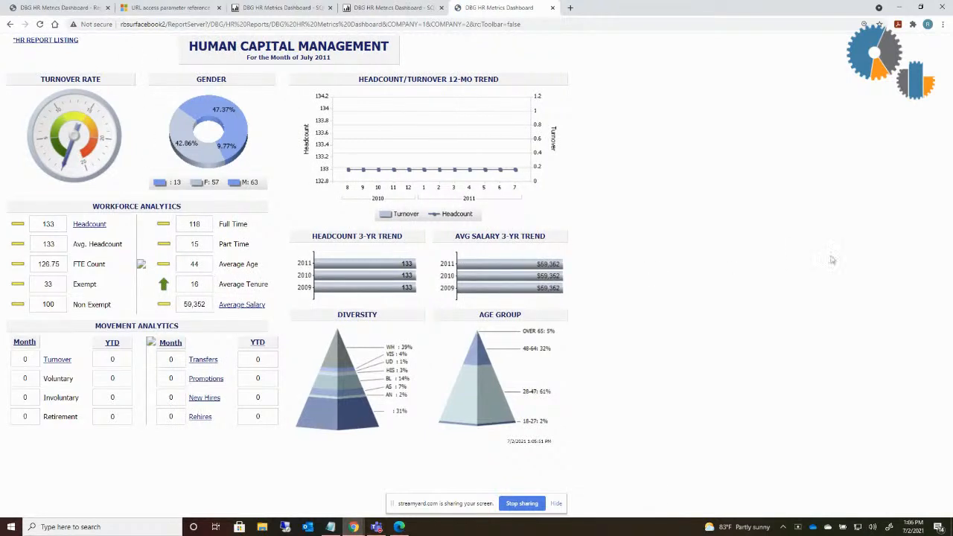
{"action": "mouse_move", "coordinate": [832, 259]}
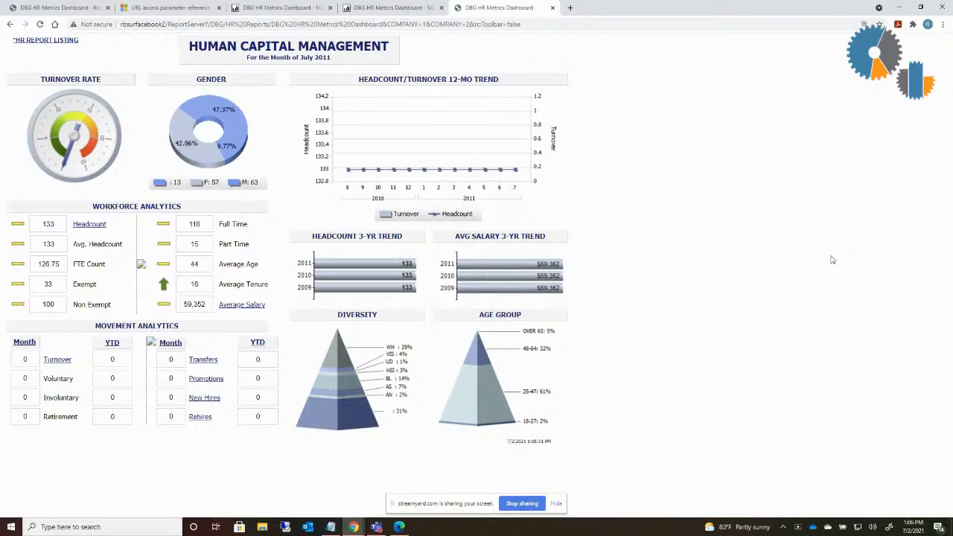
{"action": "mouse_move", "coordinate": [718, 238]}
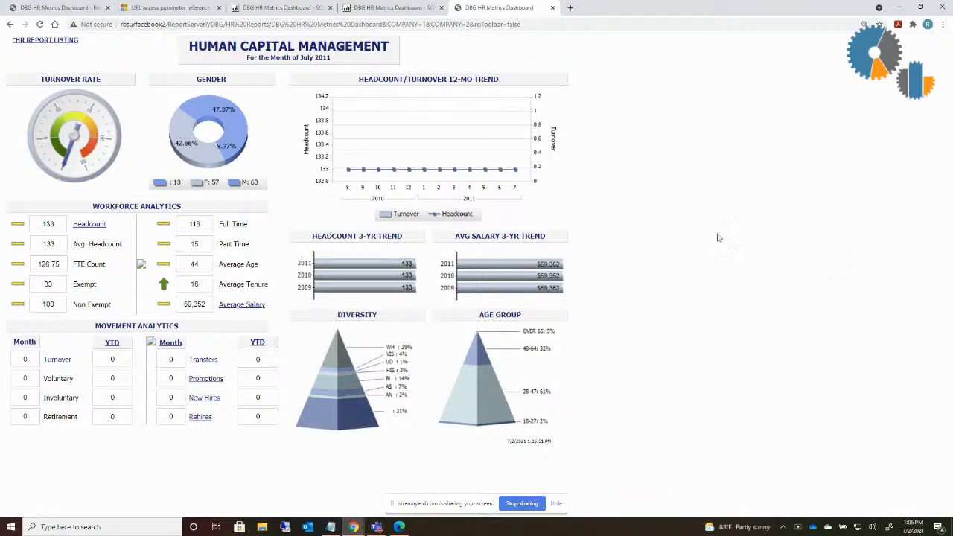
{"action": "mouse_move", "coordinate": [24, 62]}
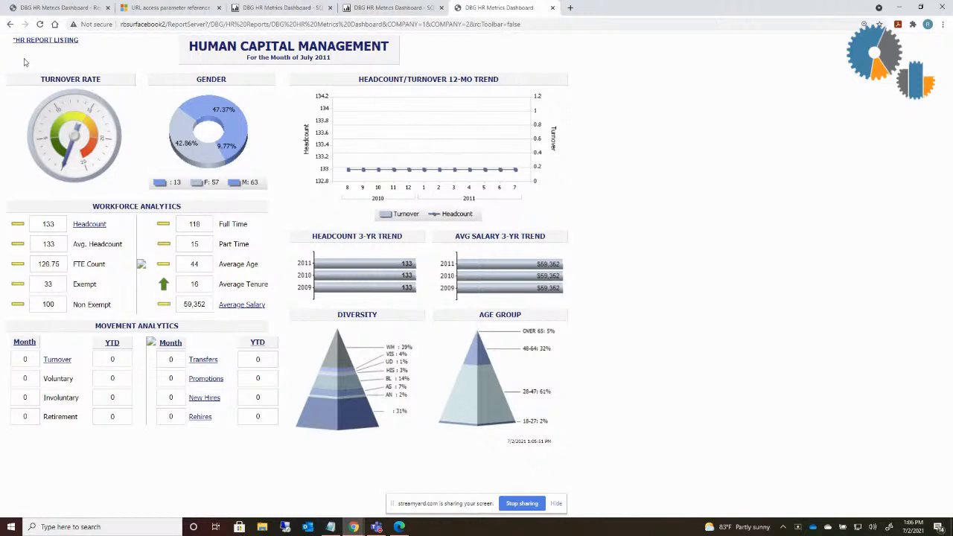
{"action": "mouse_move", "coordinate": [548, 439]}
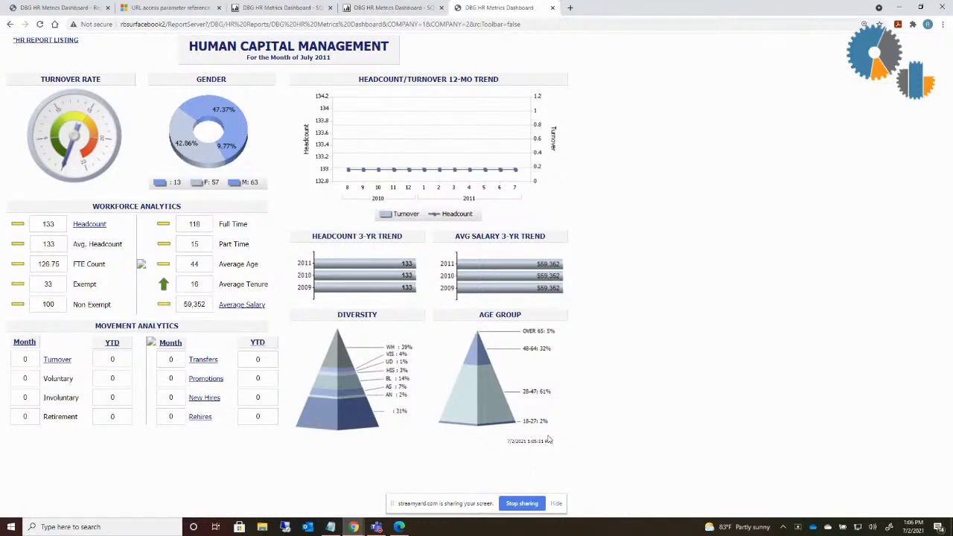
{"action": "mouse_move", "coordinate": [529, 42]}
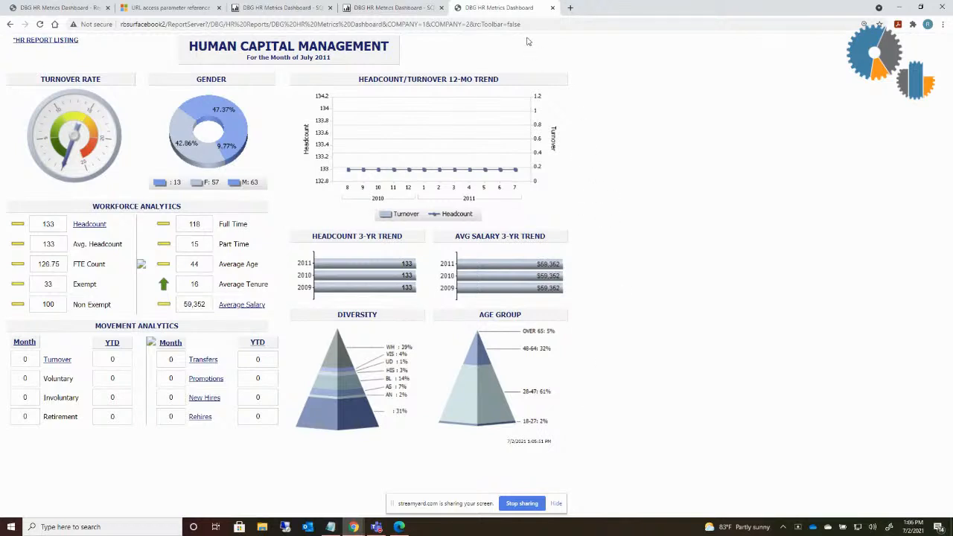
{"action": "mouse_move", "coordinate": [531, 24]}
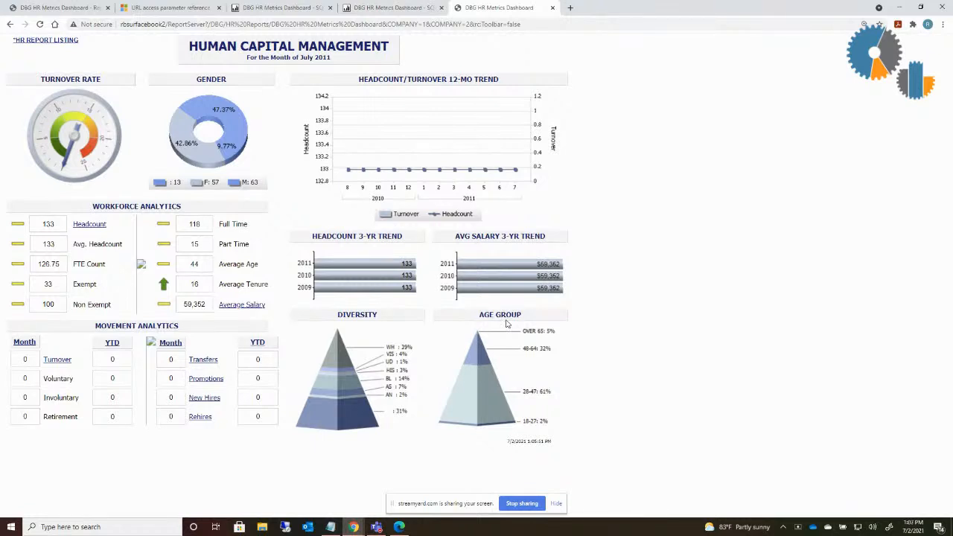
{"action": "left_click", "coordinate": [298, 24]}
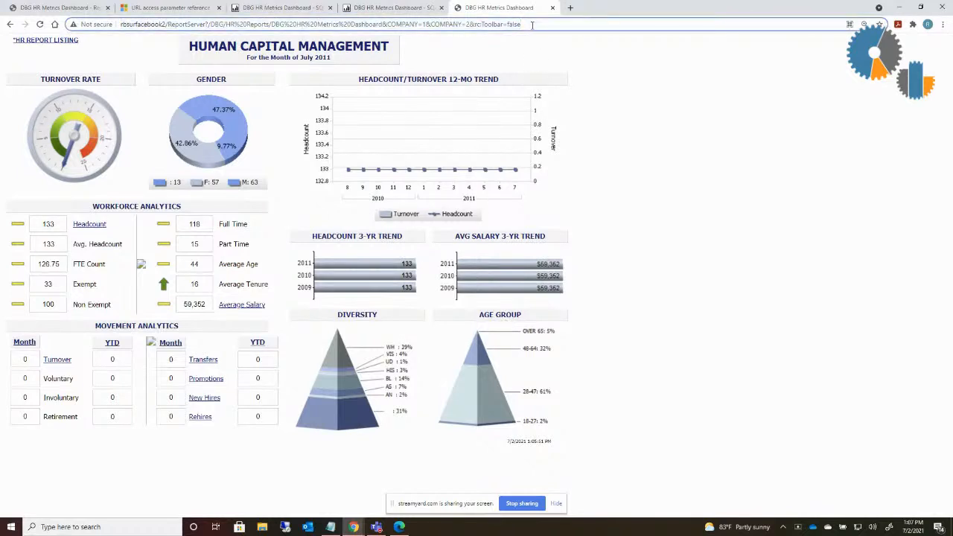
{"action": "left_click", "coordinate": [298, 23]}
{"action": "type", "text": "&rs:"}
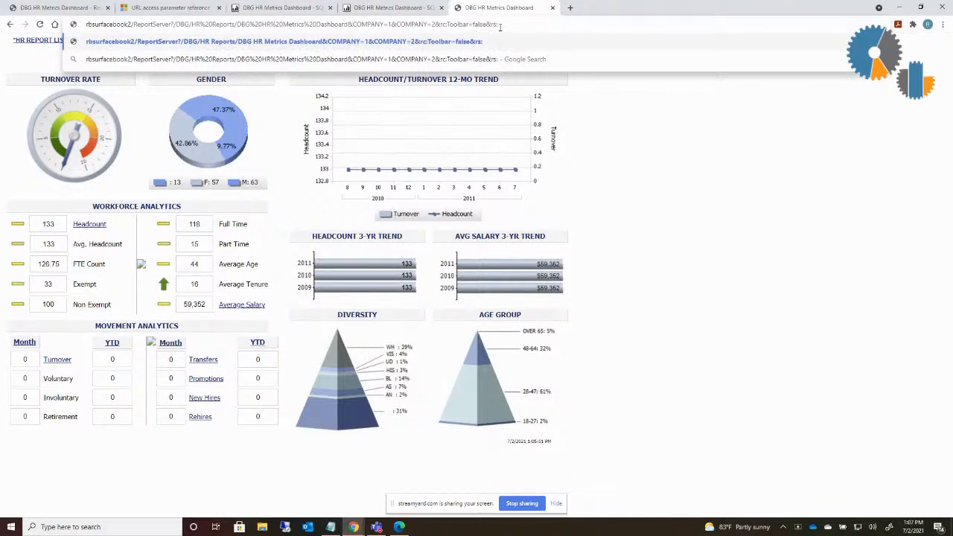
{"action": "type", "text": "Format"}
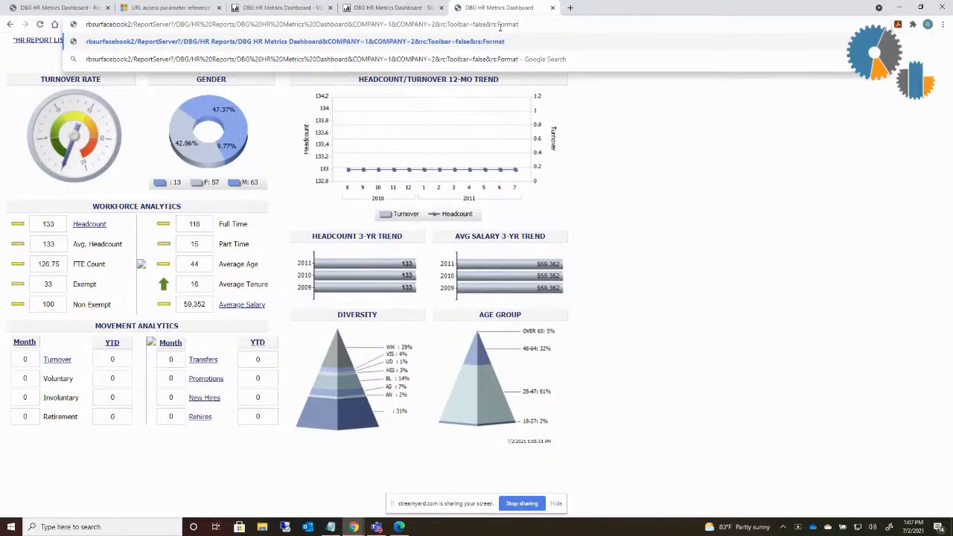
{"action": "type", "text": "=P"}
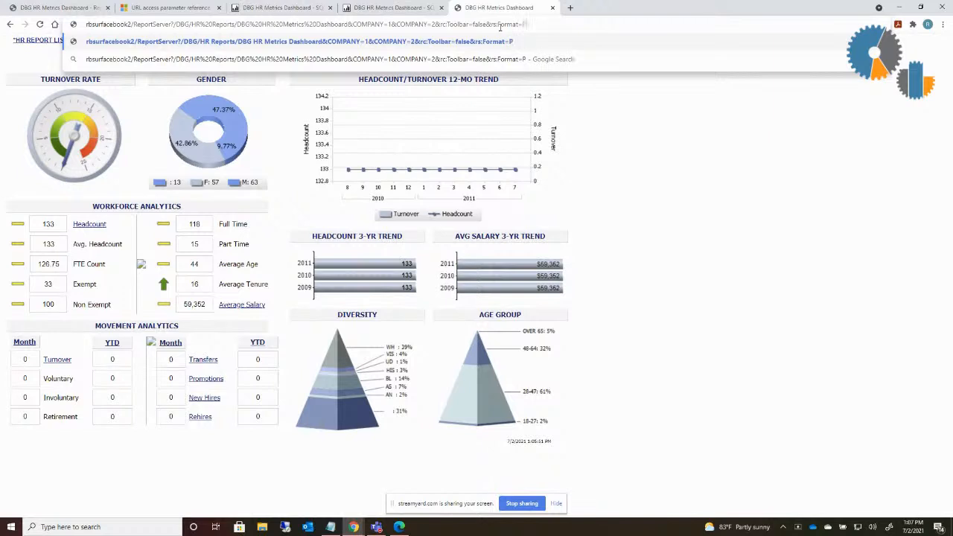
{"action": "type", "text": "DF"}
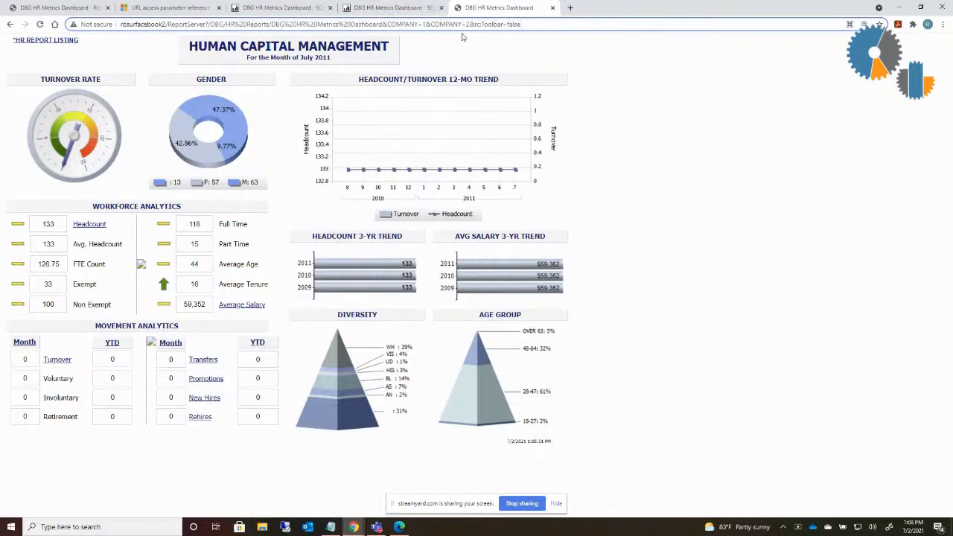
Read the URL access parameter reference's rc: and rs: commands down to the Format list including PDF
{"action": "left_click", "coordinate": [170, 7]}
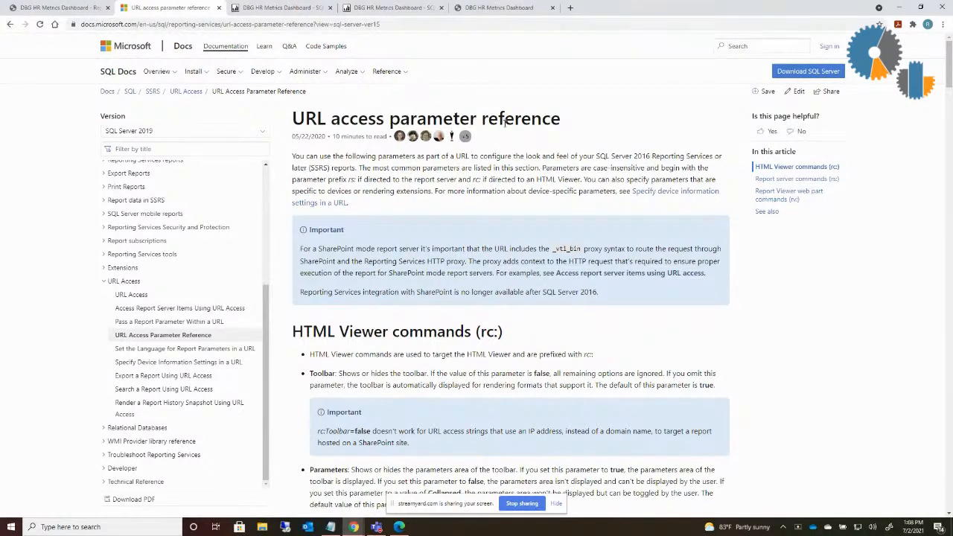
{"action": "scroll", "scroll_direction": "down", "scroll_amount": 3}
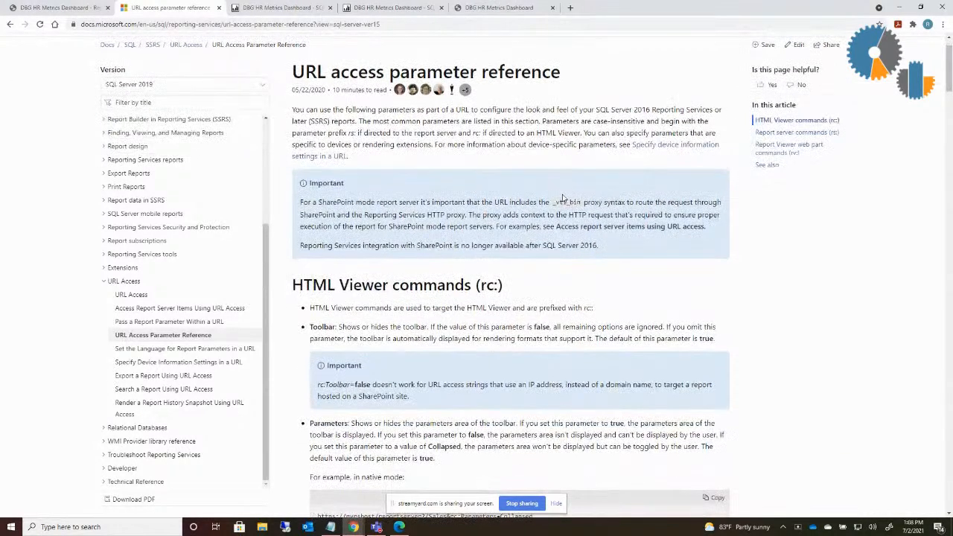
{"action": "scroll", "scroll_direction": "down", "scroll_amount": 3}
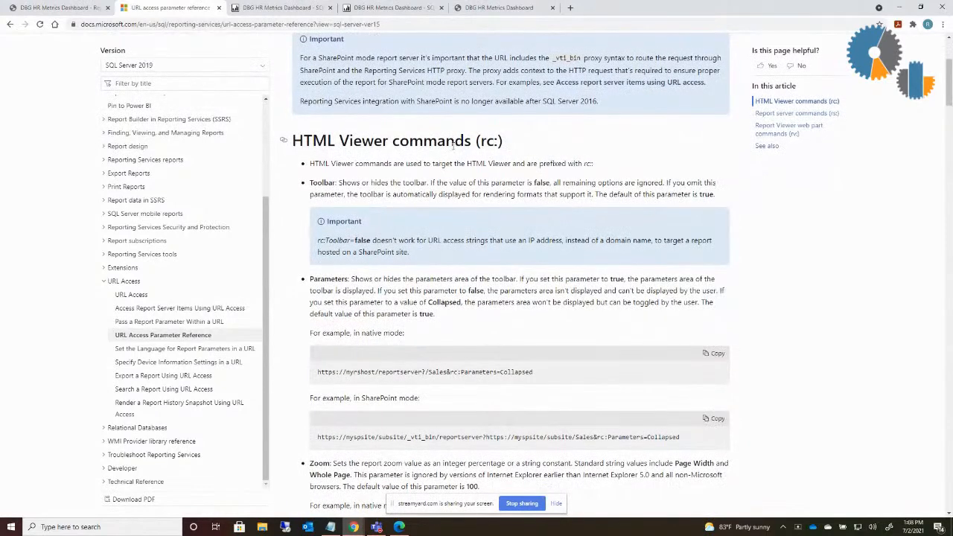
{"action": "mouse_move", "coordinate": [352, 209]}
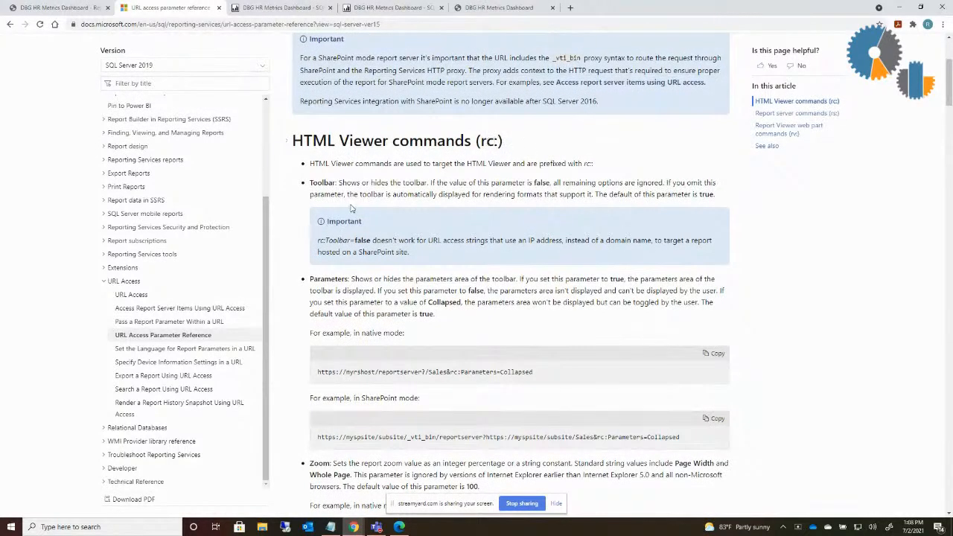
{"action": "scroll", "scroll_direction": "down", "scroll_amount": 3}
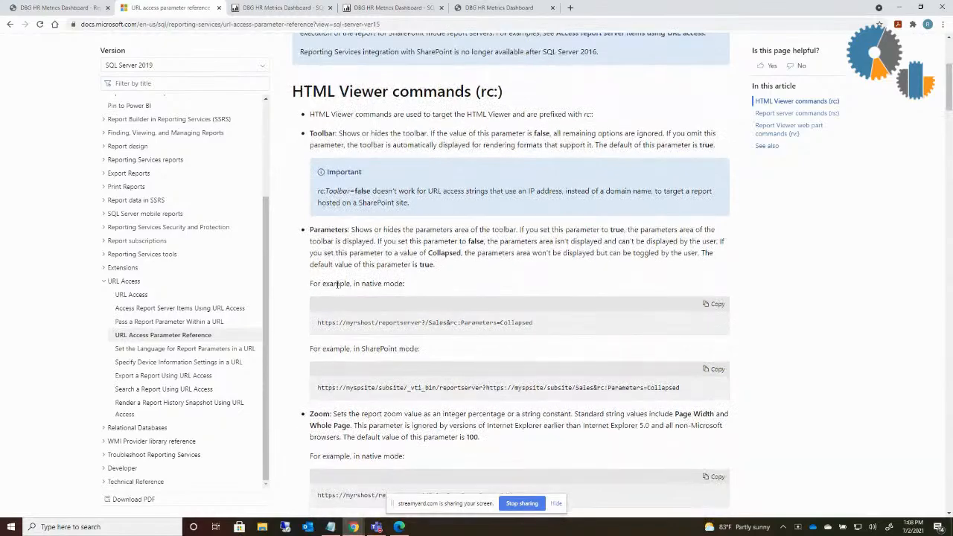
{"action": "scroll", "scroll_direction": "down", "scroll_amount": 3}
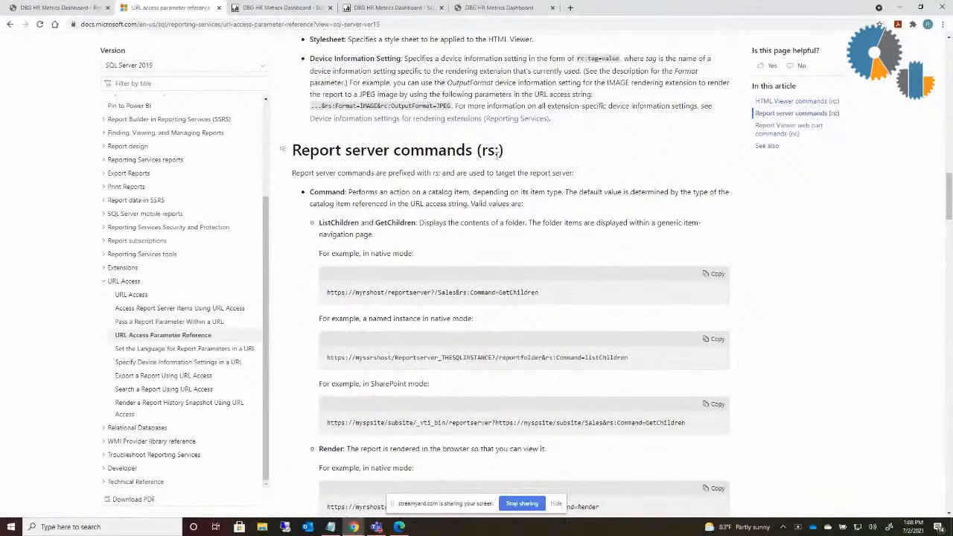
{"action": "scroll", "scroll_direction": "down", "scroll_amount": 3}
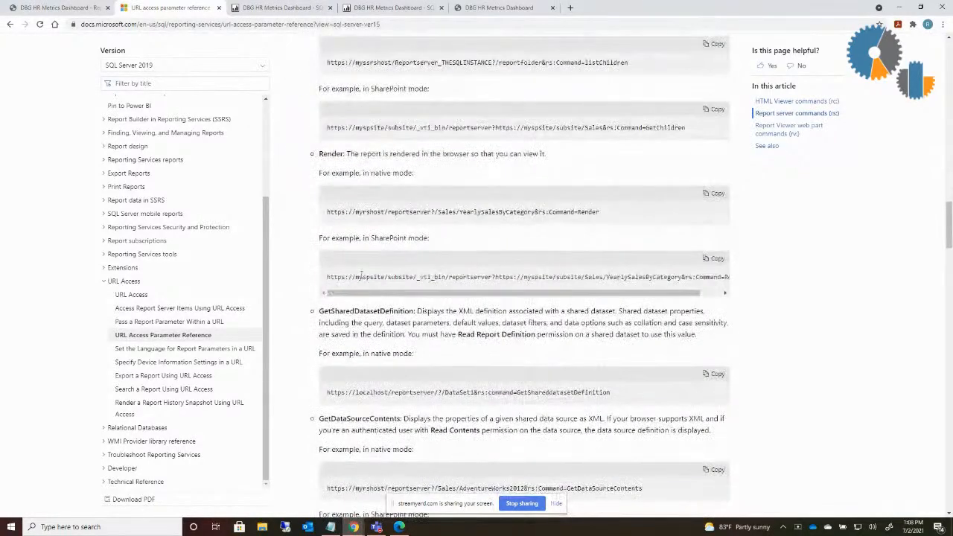
{"action": "scroll", "scroll_direction": "down", "scroll_amount": 3}
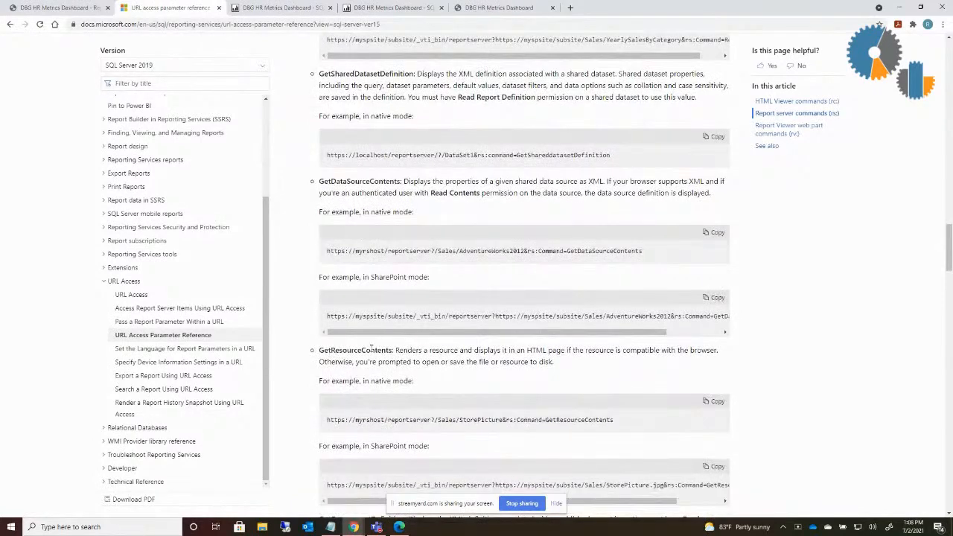
{"action": "scroll", "scroll_direction": "down", "scroll_amount": 3}
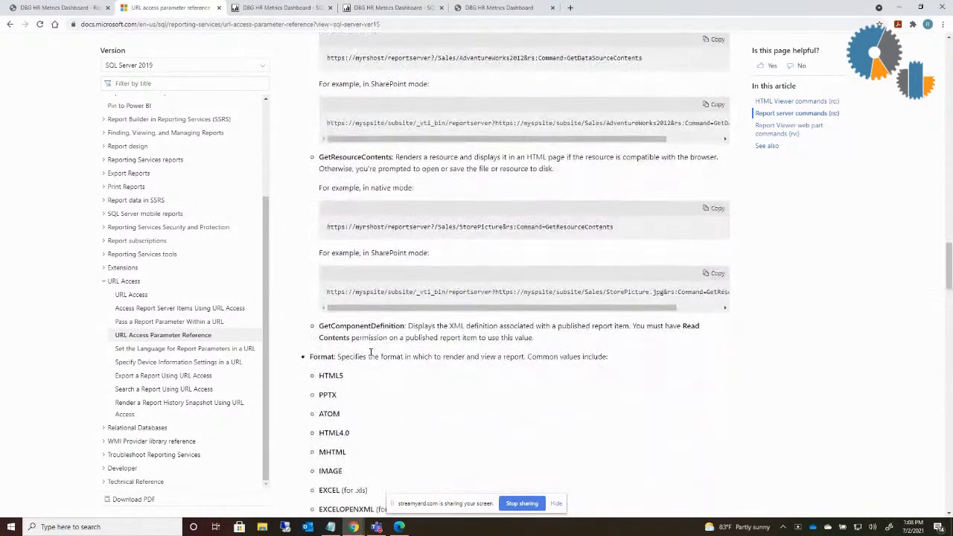
{"action": "scroll", "scroll_direction": "down", "scroll_amount": 3}
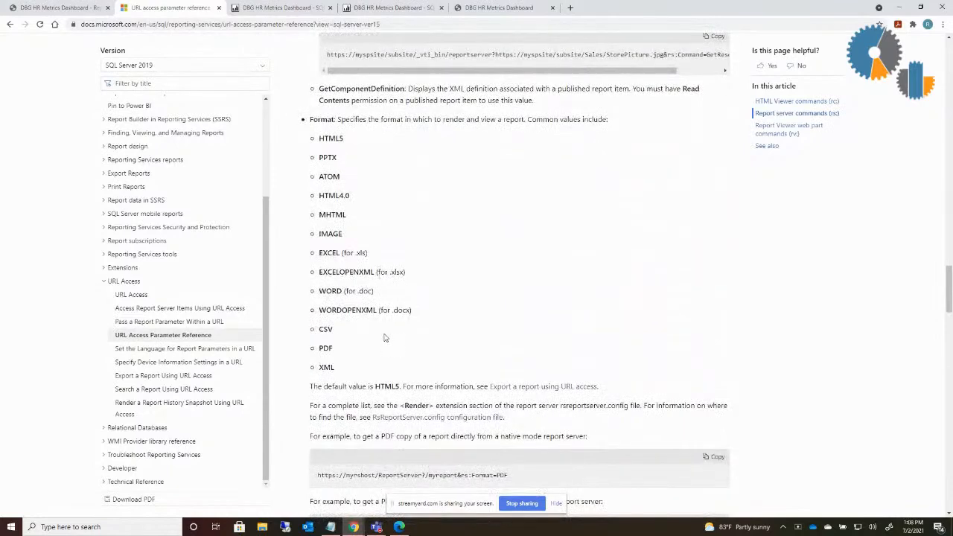